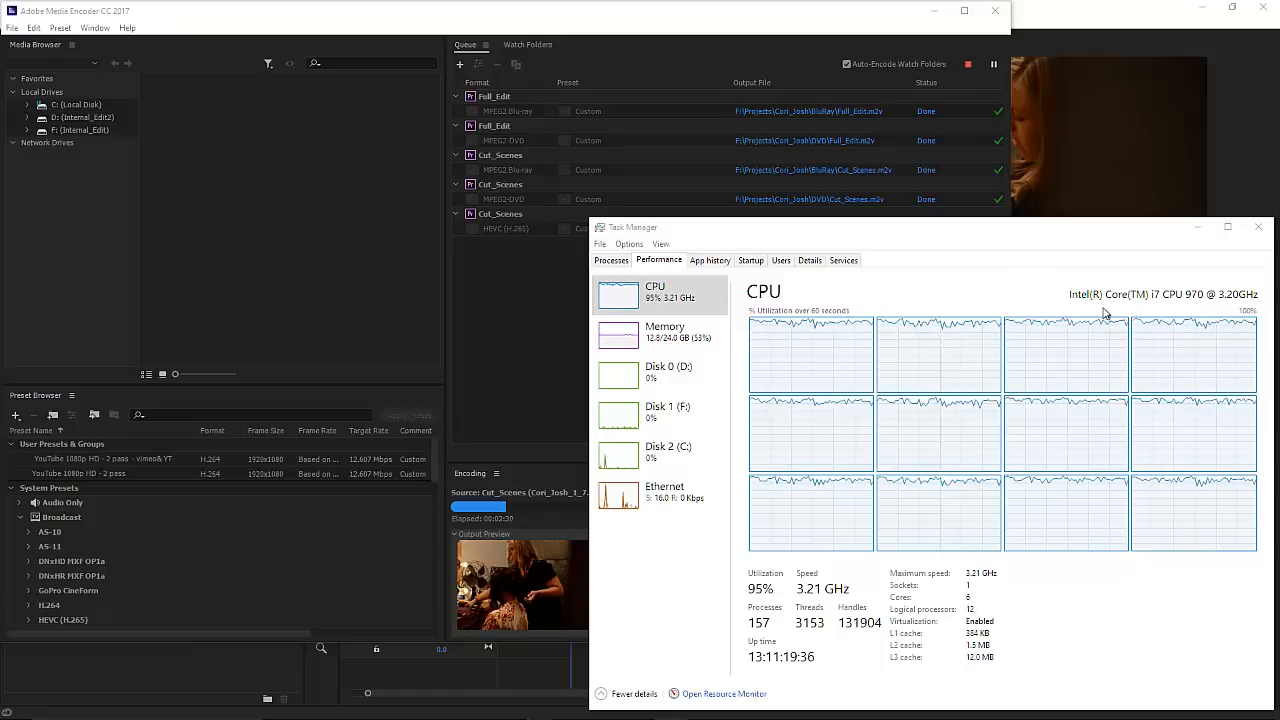
{"action": "mouse_move", "coordinate": [1190, 308]}
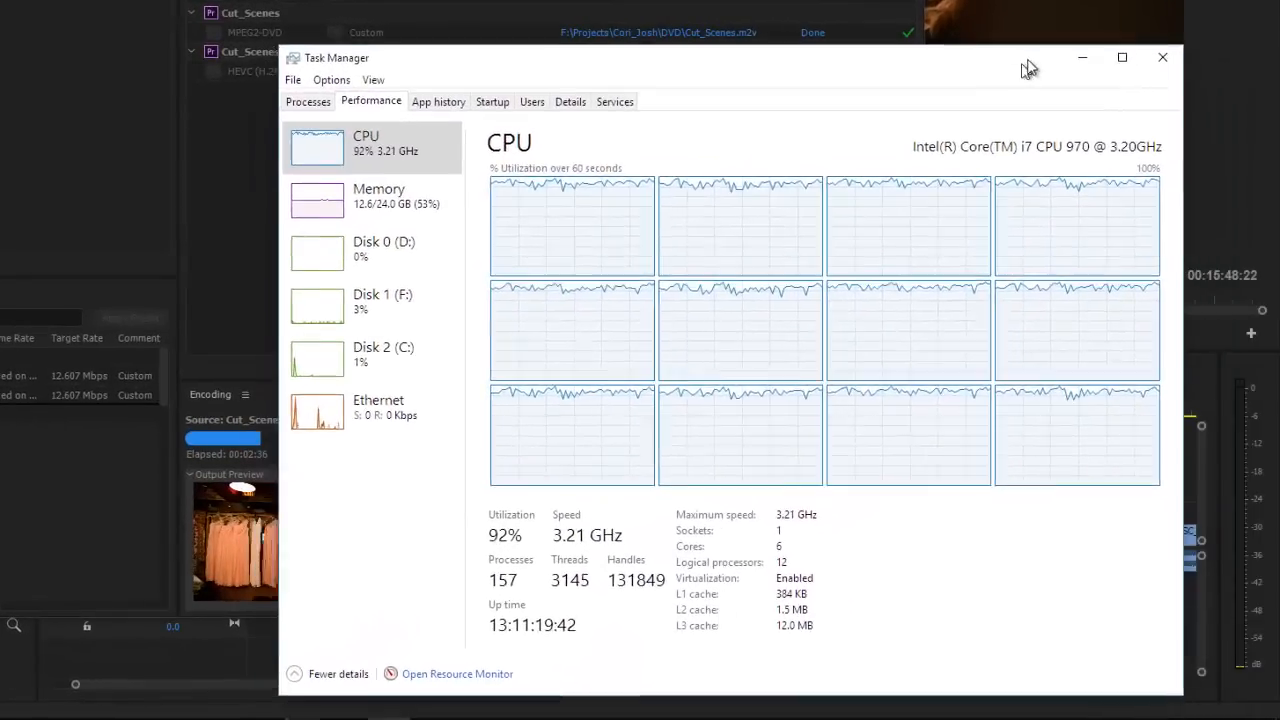
- Position the Task Manager window over the Media Encoder queue to read the CPU graphs
{"action": "left_click_drag", "start_coordinate": [1030, 56], "coordinate": [1064, 68]}
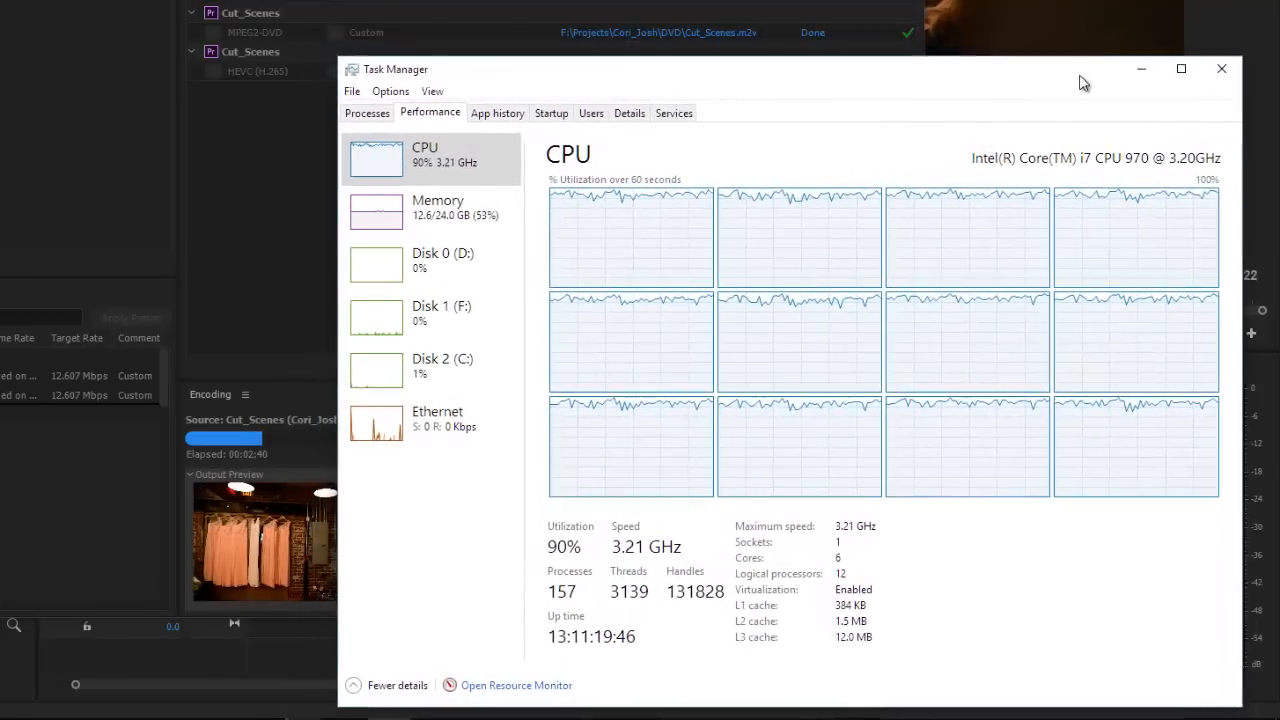
{"action": "mouse_move", "coordinate": [1054, 88]}
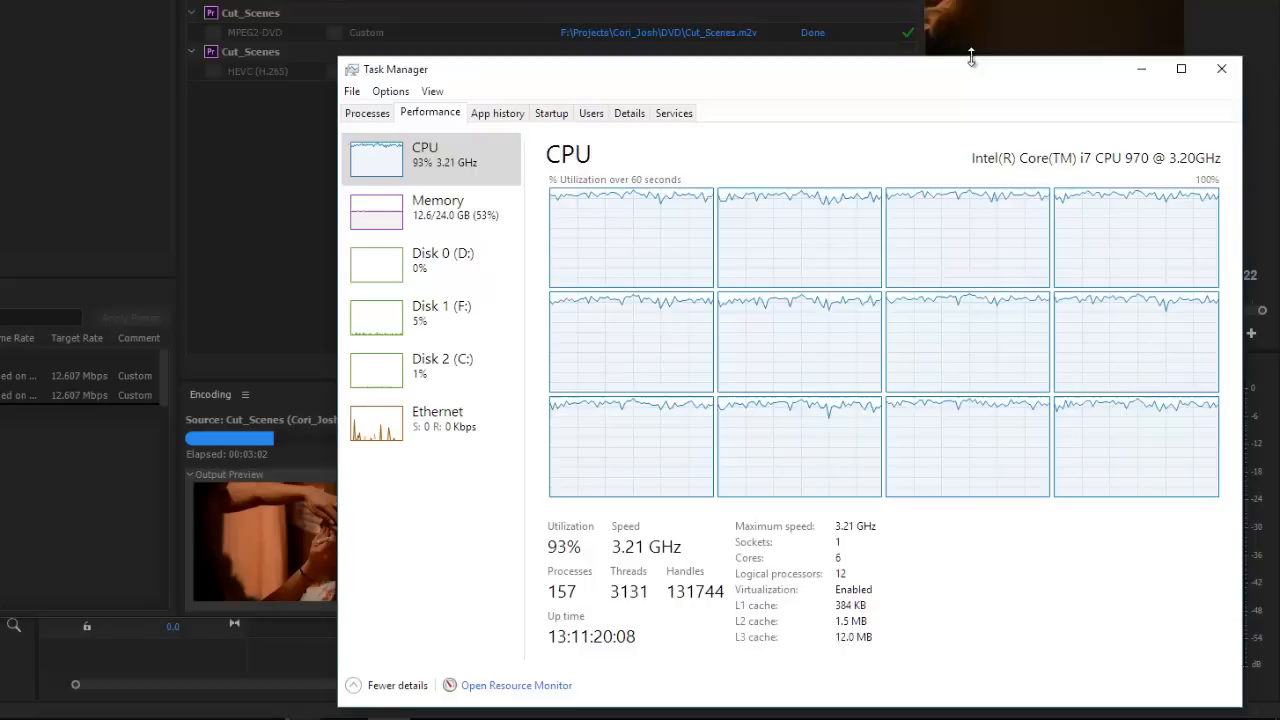
{"action": "mouse_move", "coordinate": [1000, 84]}
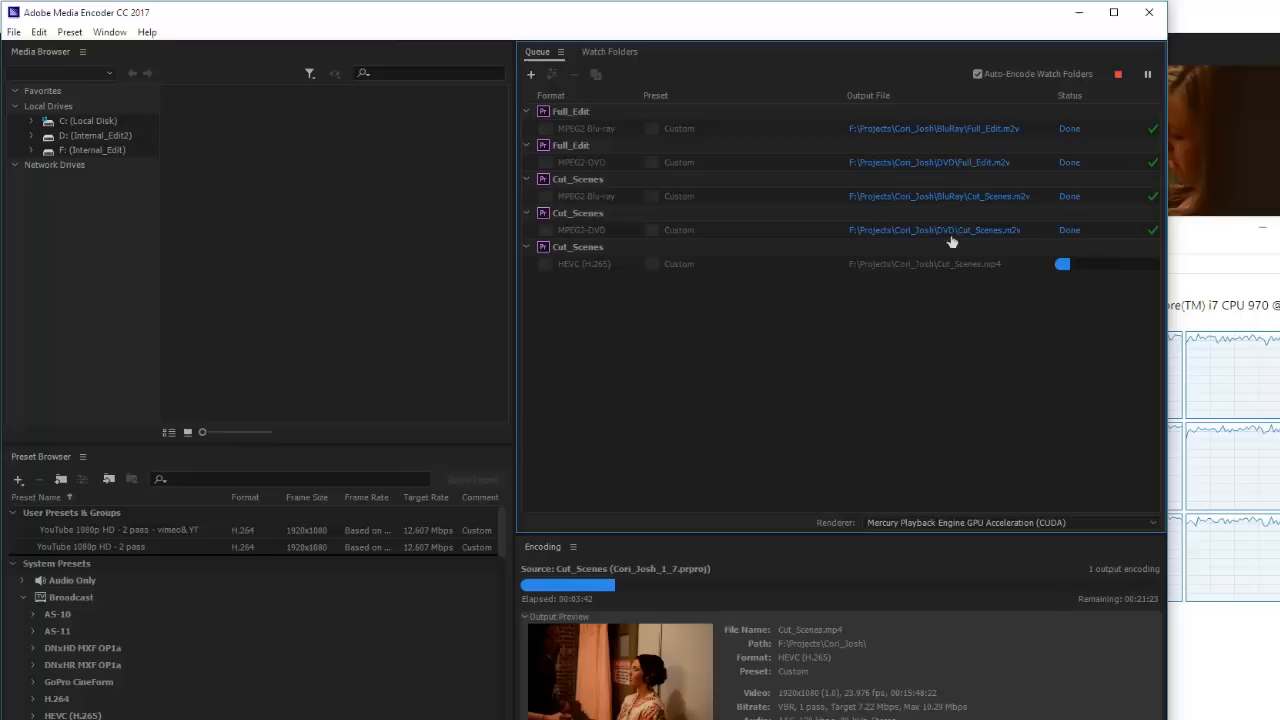
{"action": "mouse_move", "coordinate": [636, 144]}
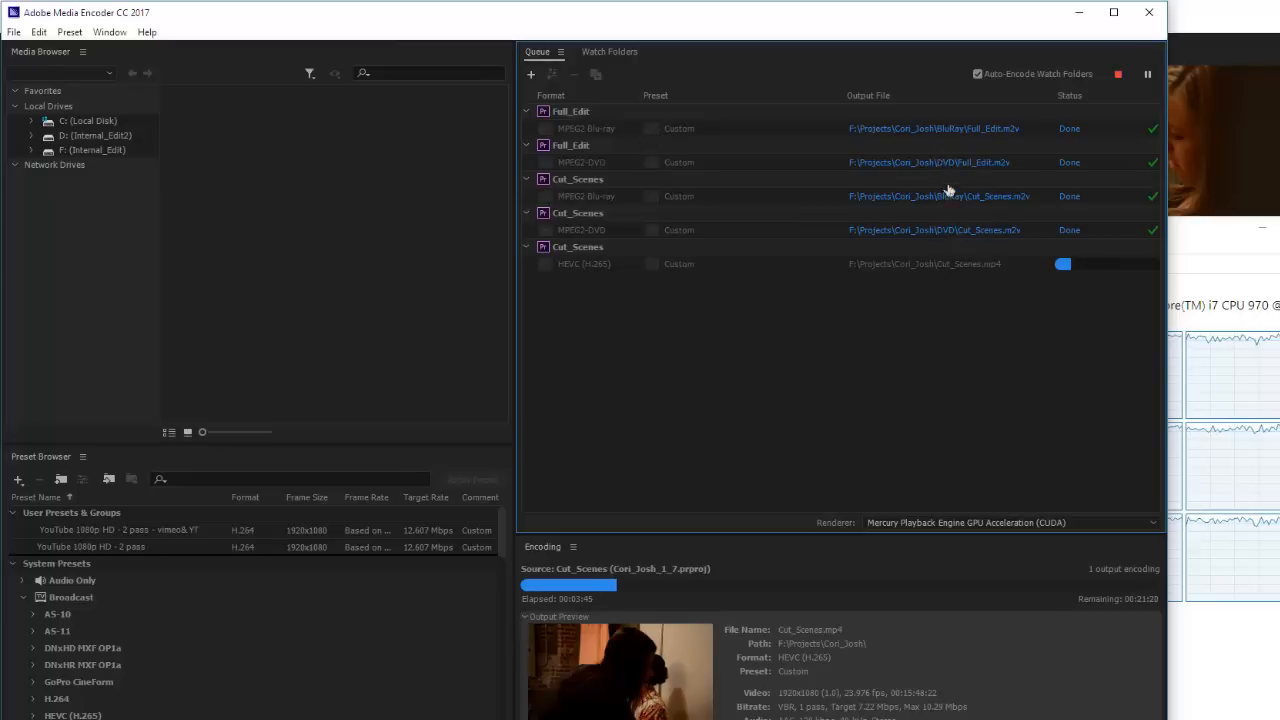
{"action": "mouse_move", "coordinate": [992, 186]}
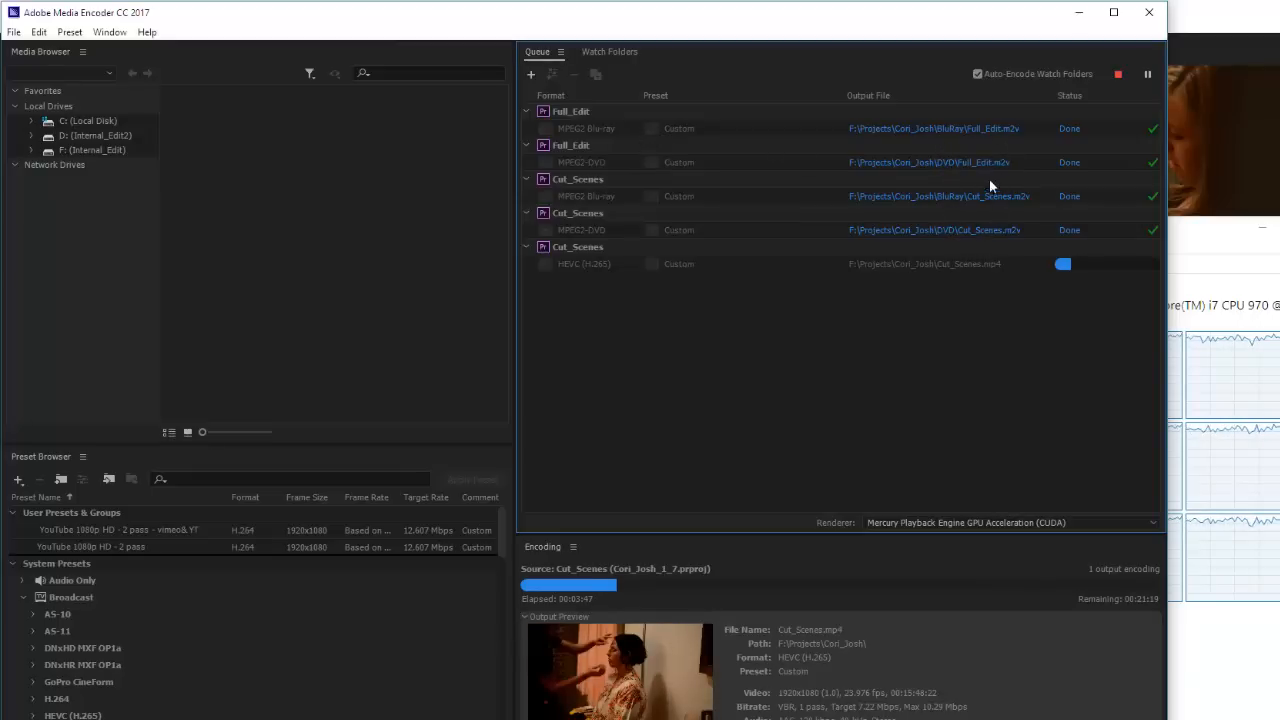
{"action": "mouse_move", "coordinate": [984, 224]}
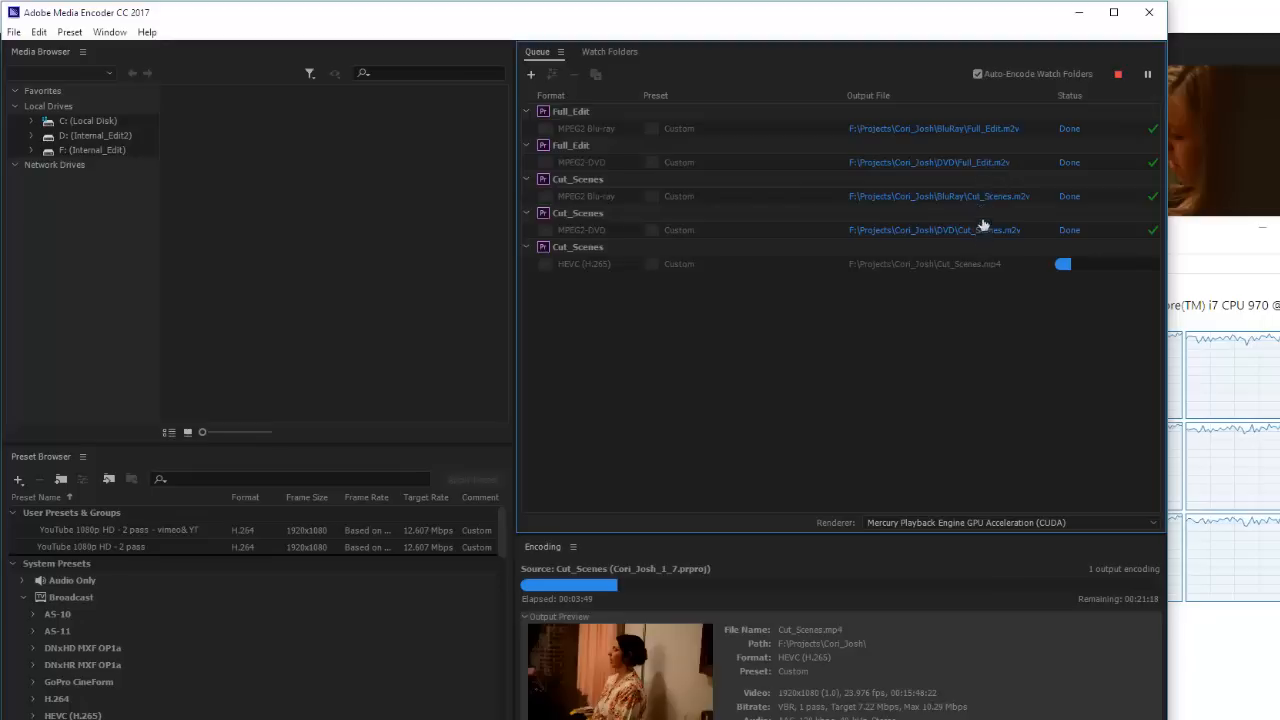
{"action": "mouse_move", "coordinate": [644, 268]}
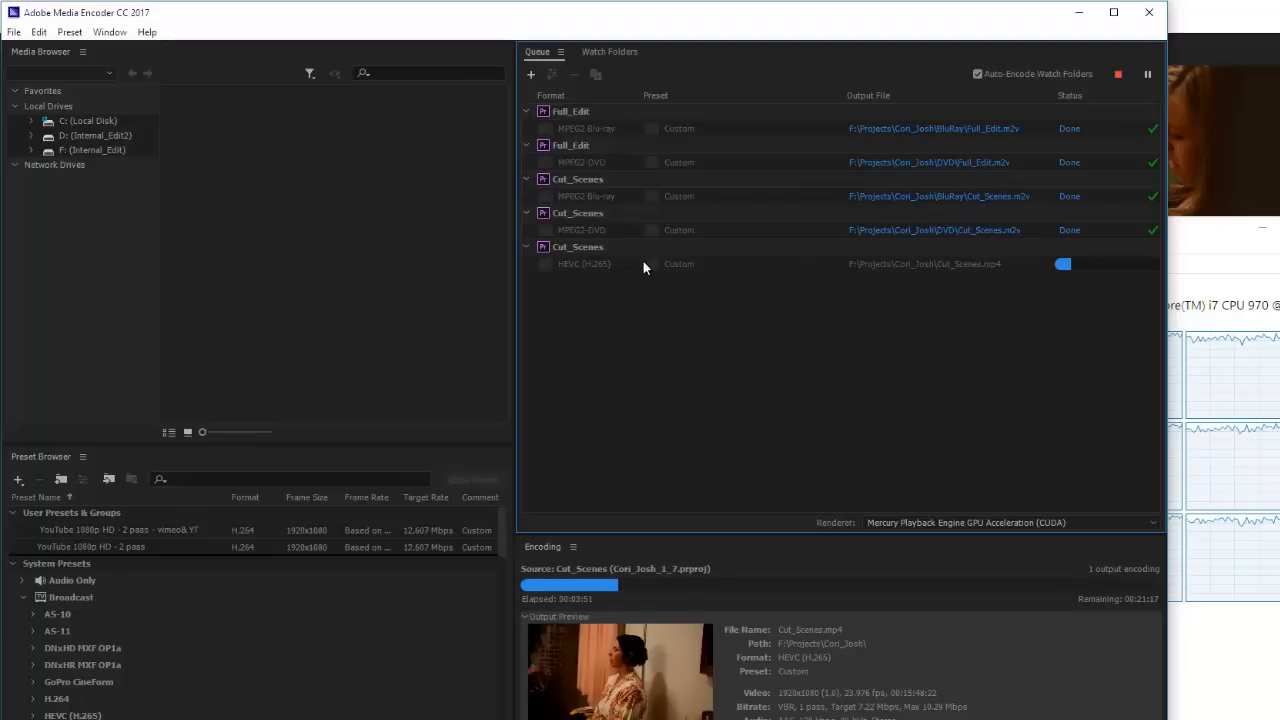
{"action": "mouse_move", "coordinate": [608, 276]}
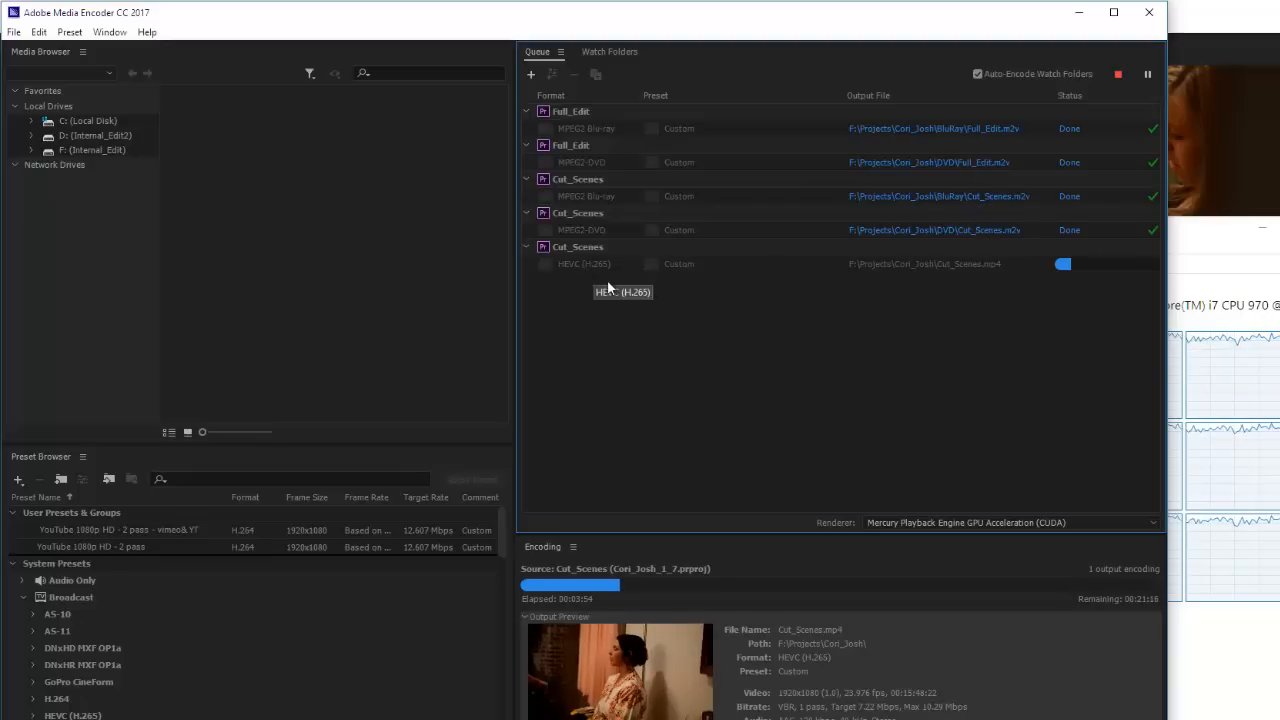
{"action": "mouse_move", "coordinate": [964, 276]}
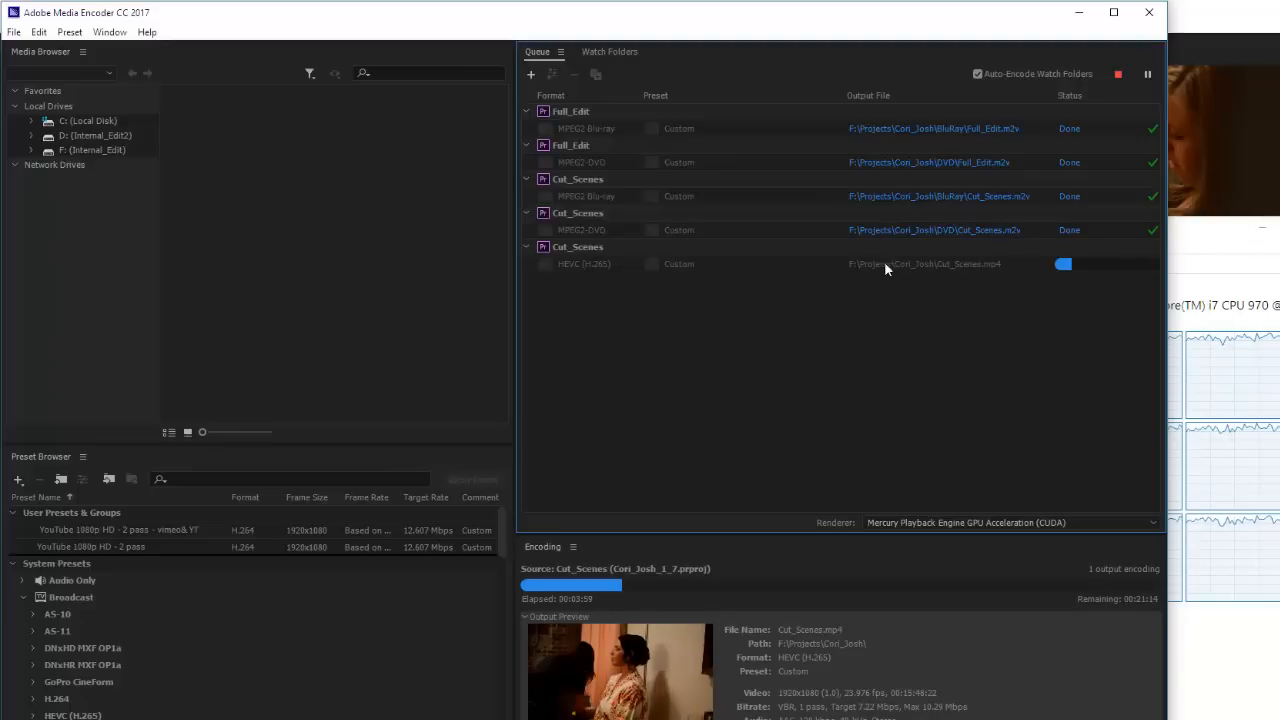
{"action": "mouse_move", "coordinate": [1196, 234]}
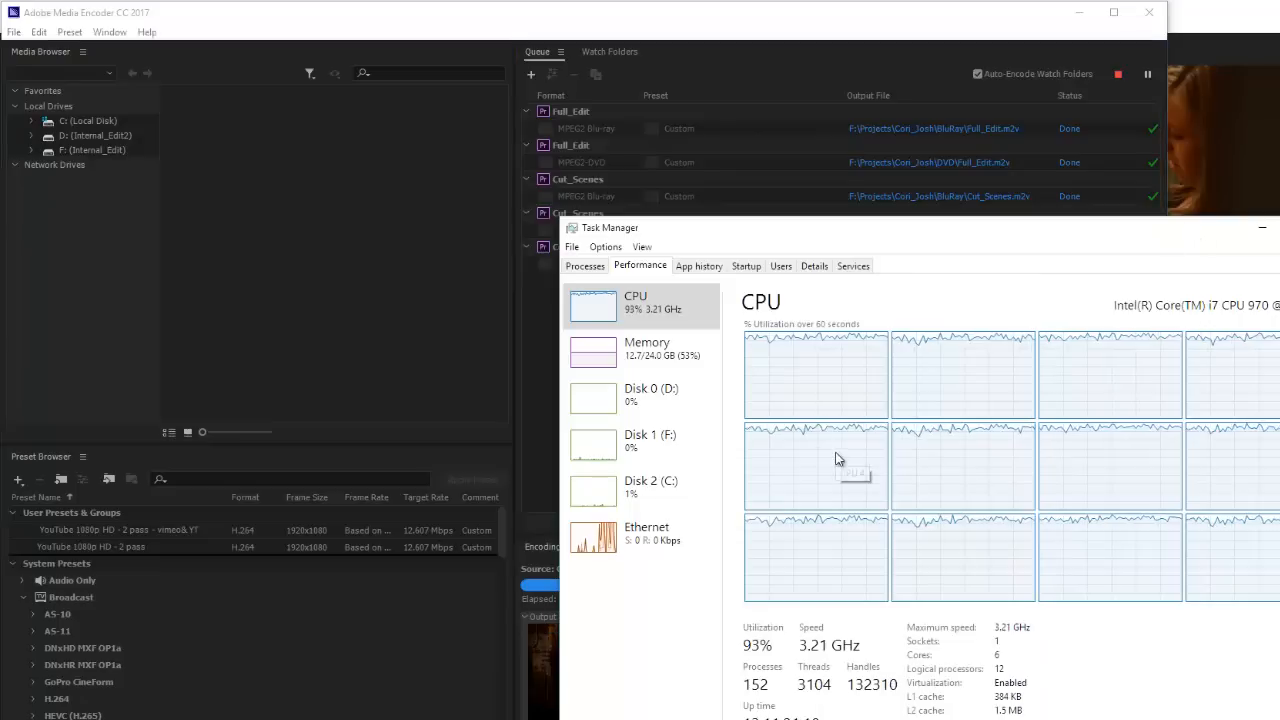
{"action": "mouse_move", "coordinate": [846, 510]}
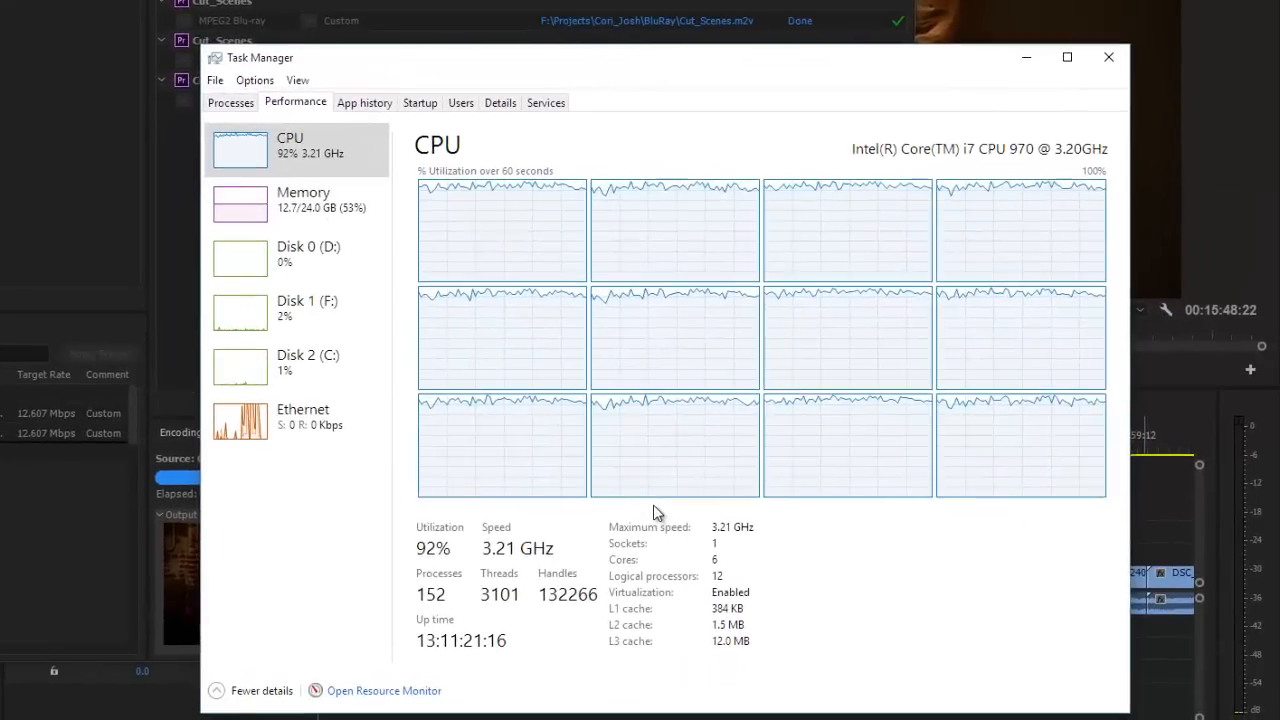
{"action": "mouse_move", "coordinate": [1012, 168]}
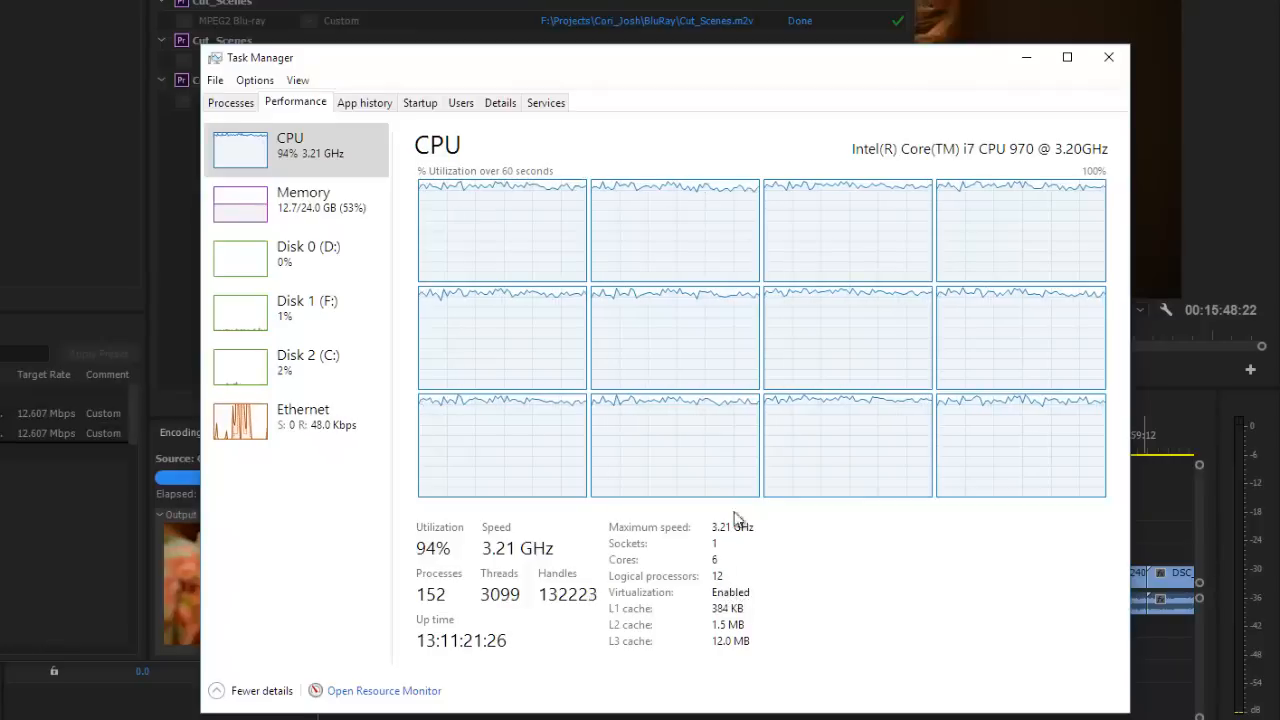
{"action": "mouse_move", "coordinate": [758, 704]}
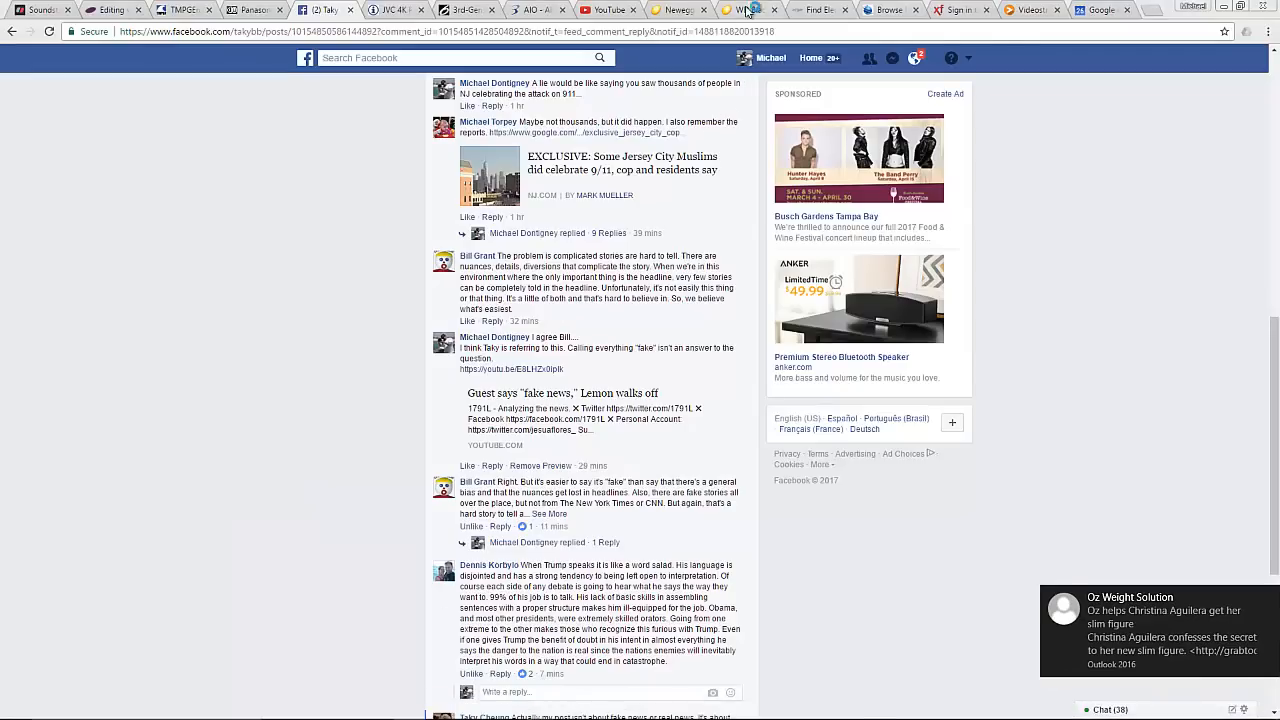
- Bring up the Newegg '2017 Build' wish list with its three items and $559.97 subtotal
{"action": "left_click", "coordinate": [716, 12]}
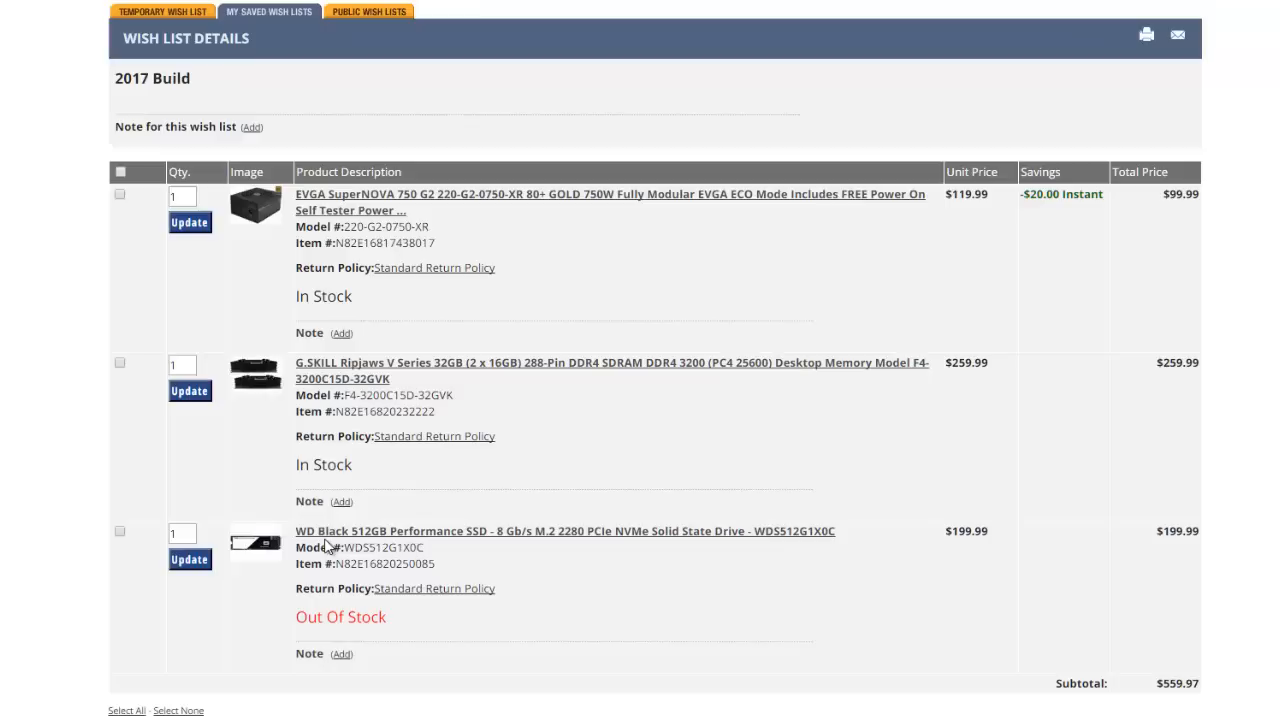
{"action": "mouse_move", "coordinate": [396, 544]}
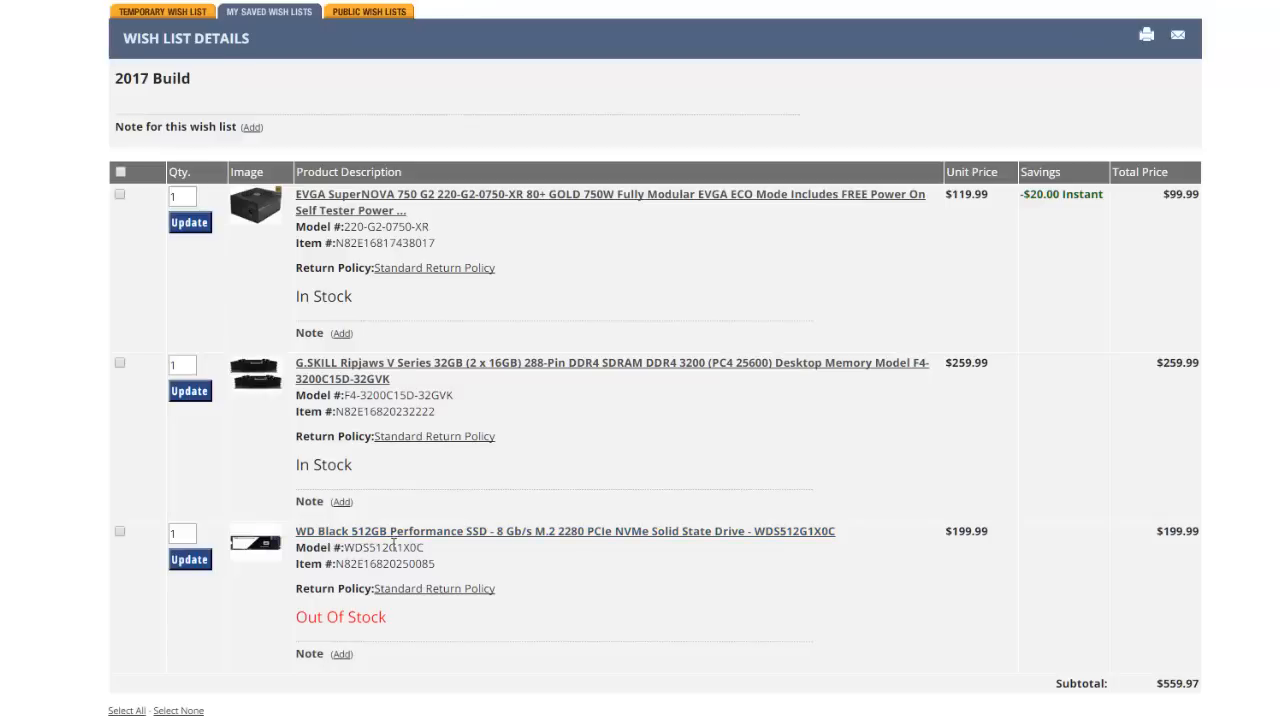
{"action": "mouse_move", "coordinate": [574, 546]}
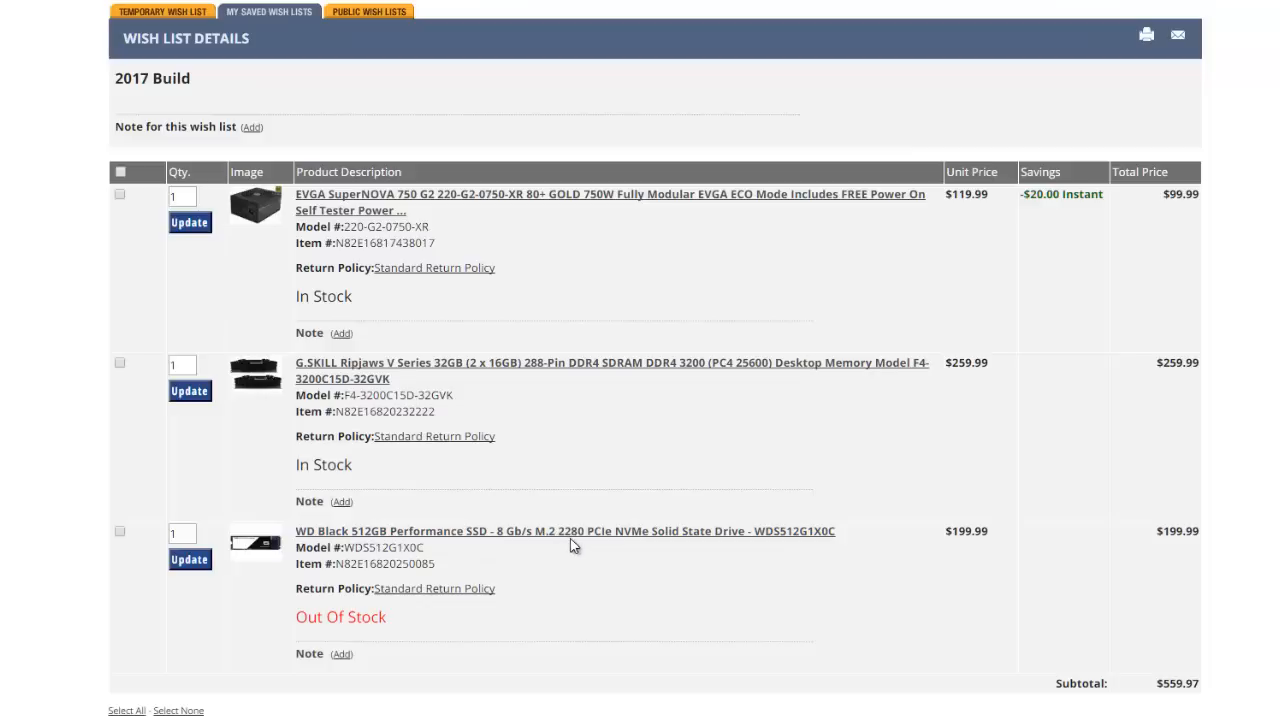
{"action": "mouse_move", "coordinate": [684, 544]}
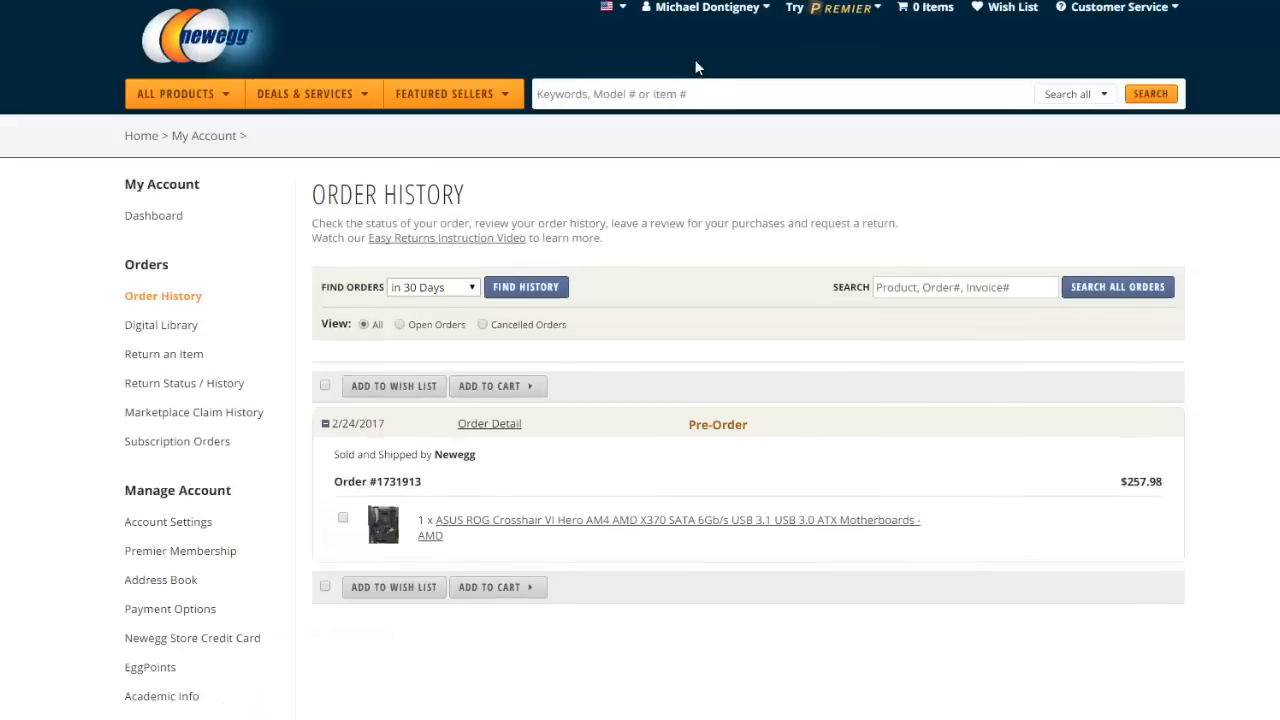
- Load the order history showing the ASUS ROG Crosshair VI Hero pre-order at $257.98, releasing 03/09/2017
{"action": "left_click", "coordinate": [676, 520]}
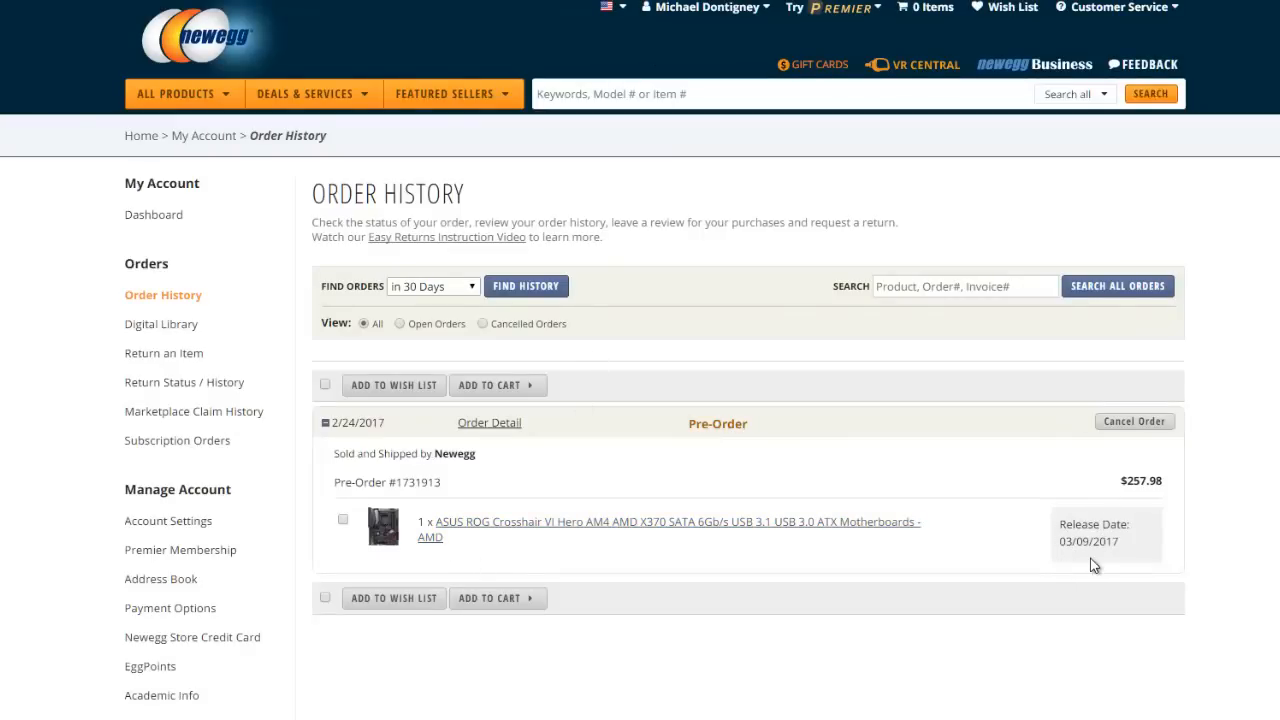
{"action": "mouse_move", "coordinate": [1072, 558]}
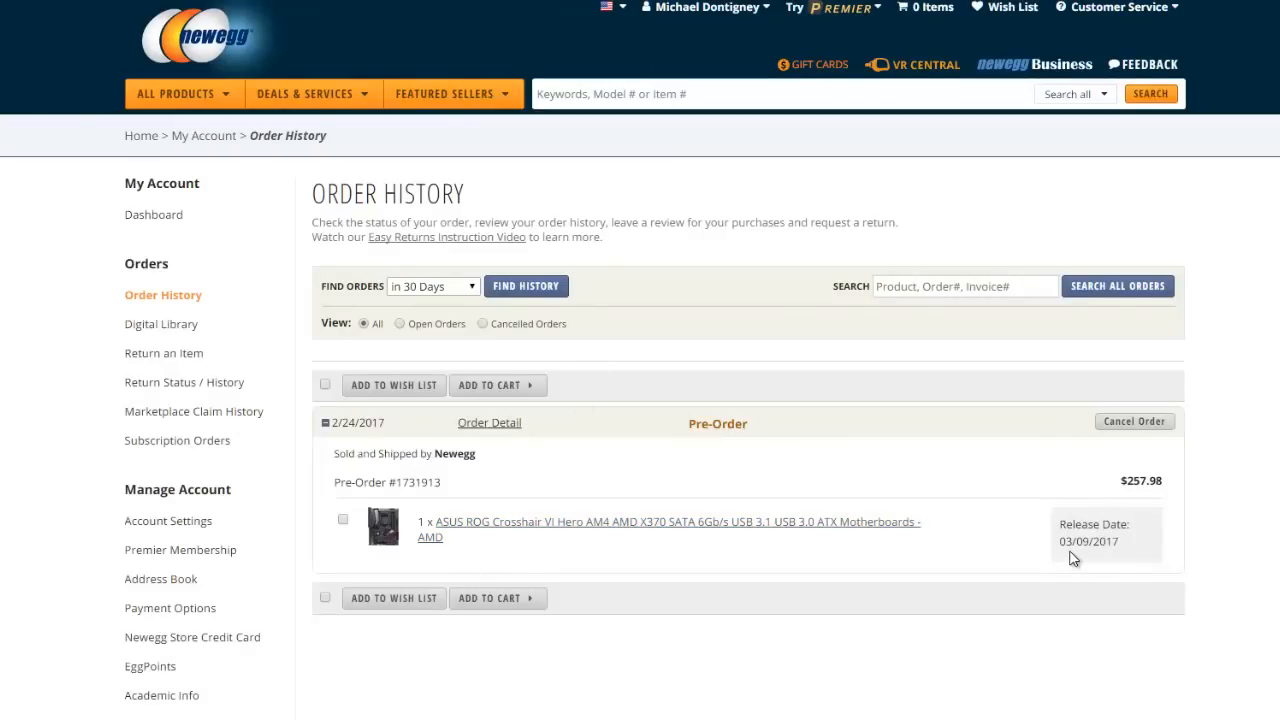
{"action": "mouse_move", "coordinate": [816, 546]}
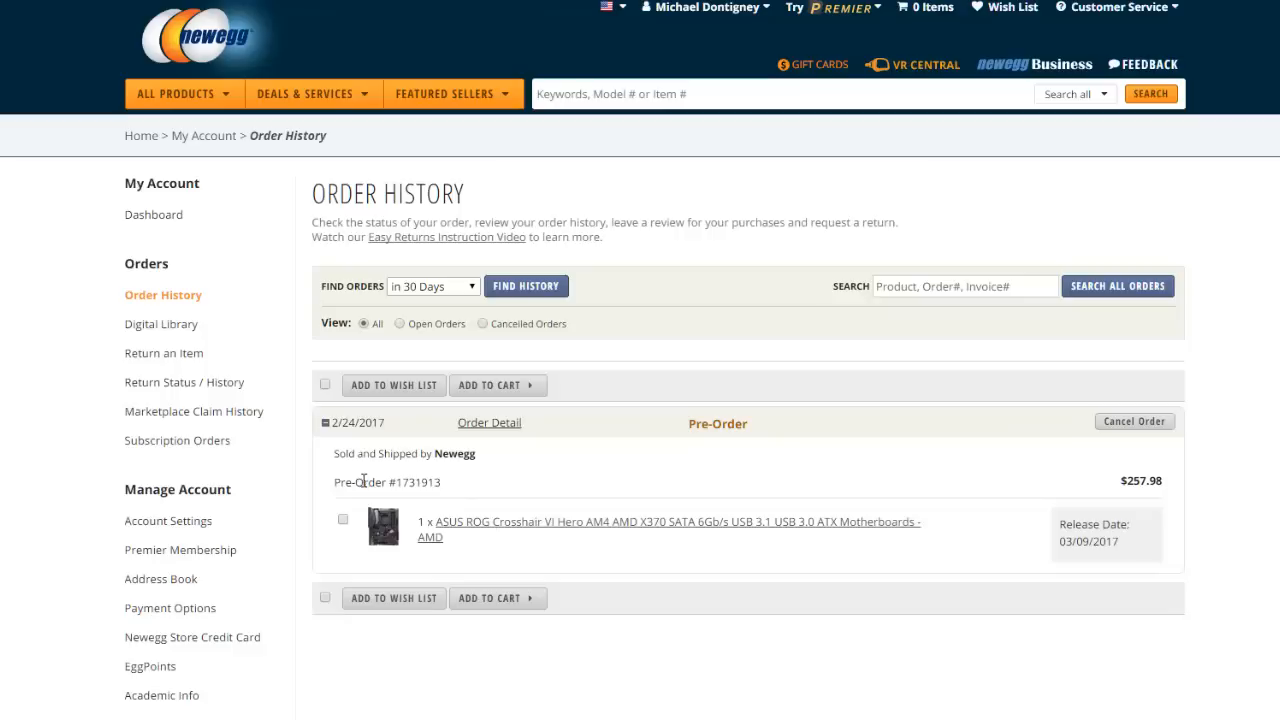
{"action": "mouse_move", "coordinate": [724, 554]}
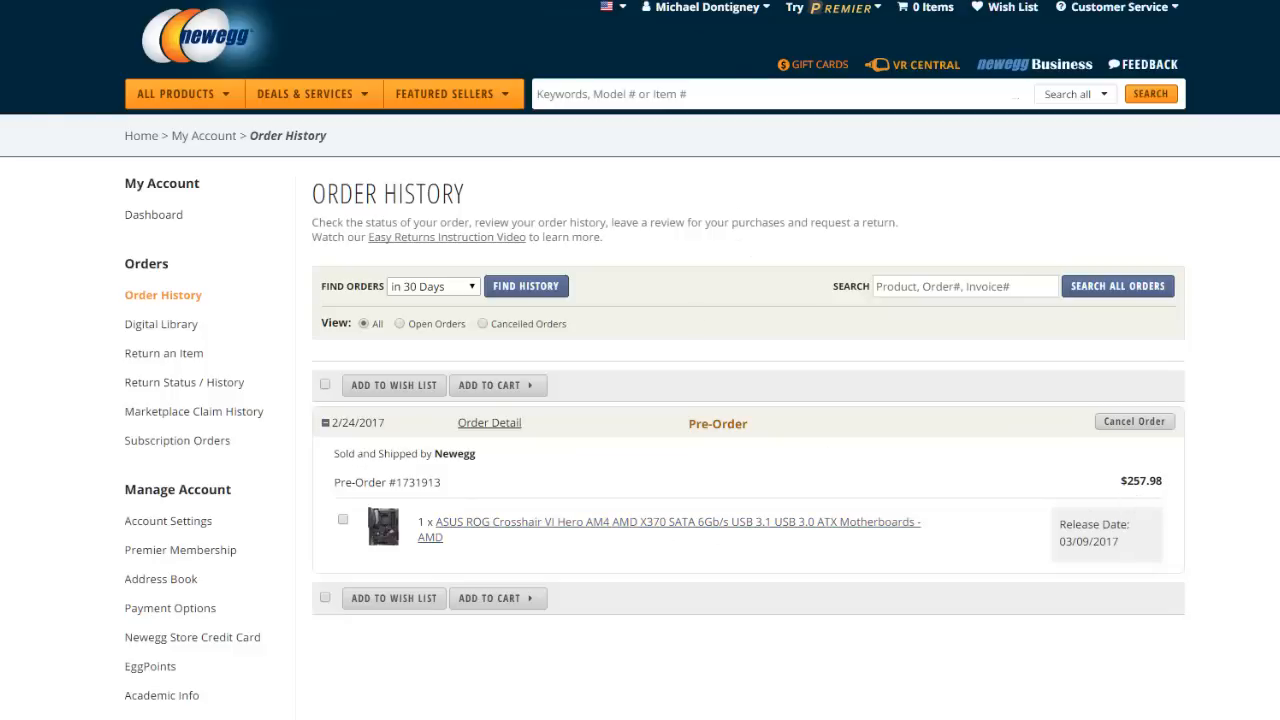
{"action": "left_click", "coordinate": [676, 522]}
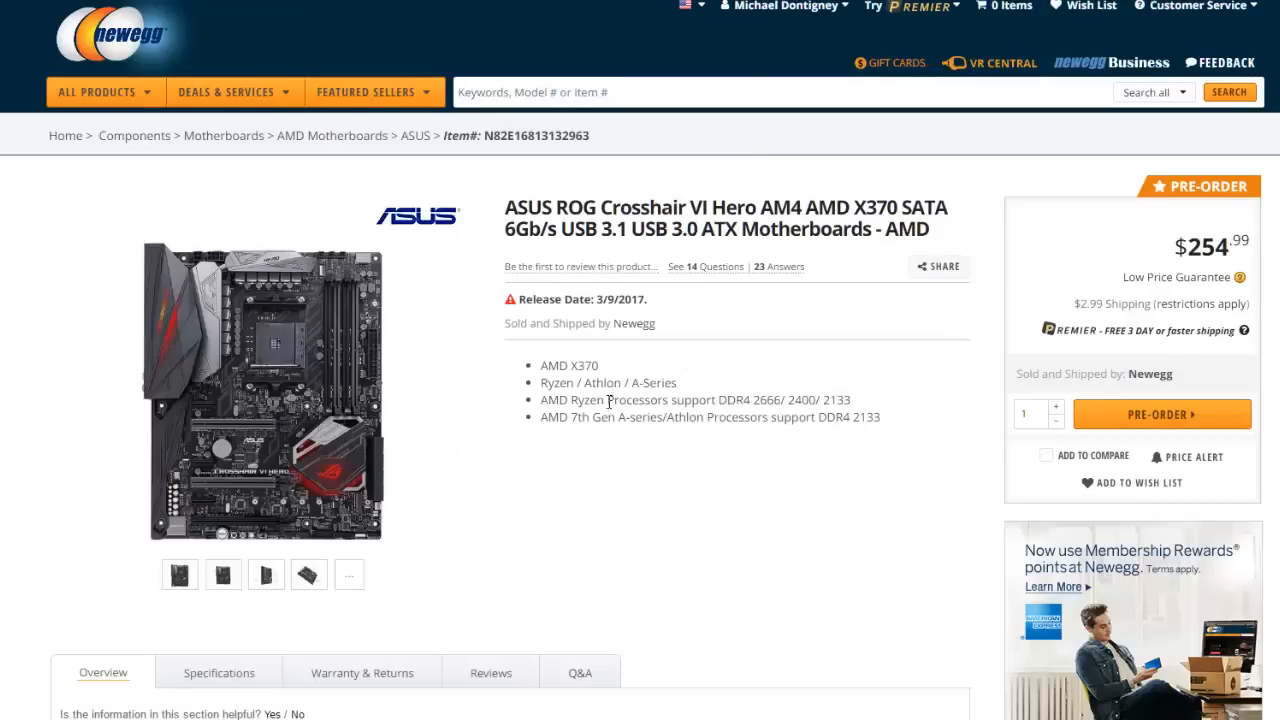
{"action": "mouse_move", "coordinate": [648, 472]}
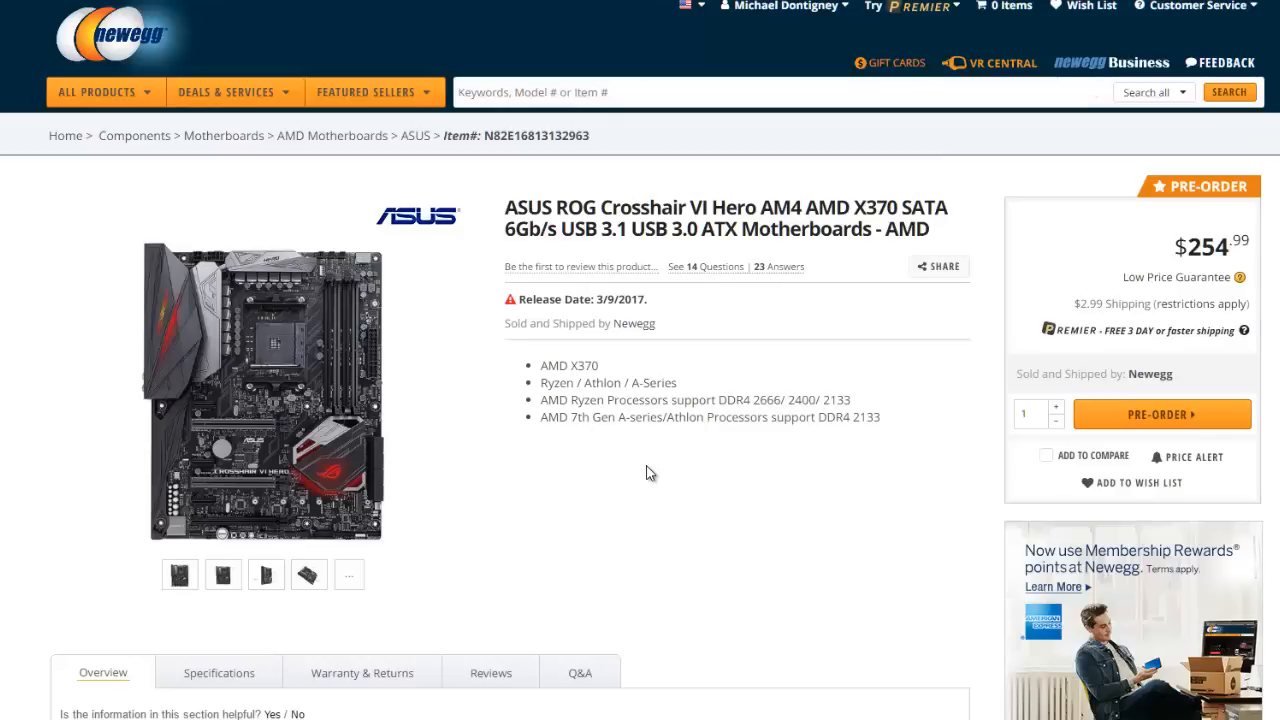
{"action": "mouse_move", "coordinate": [184, 352]}
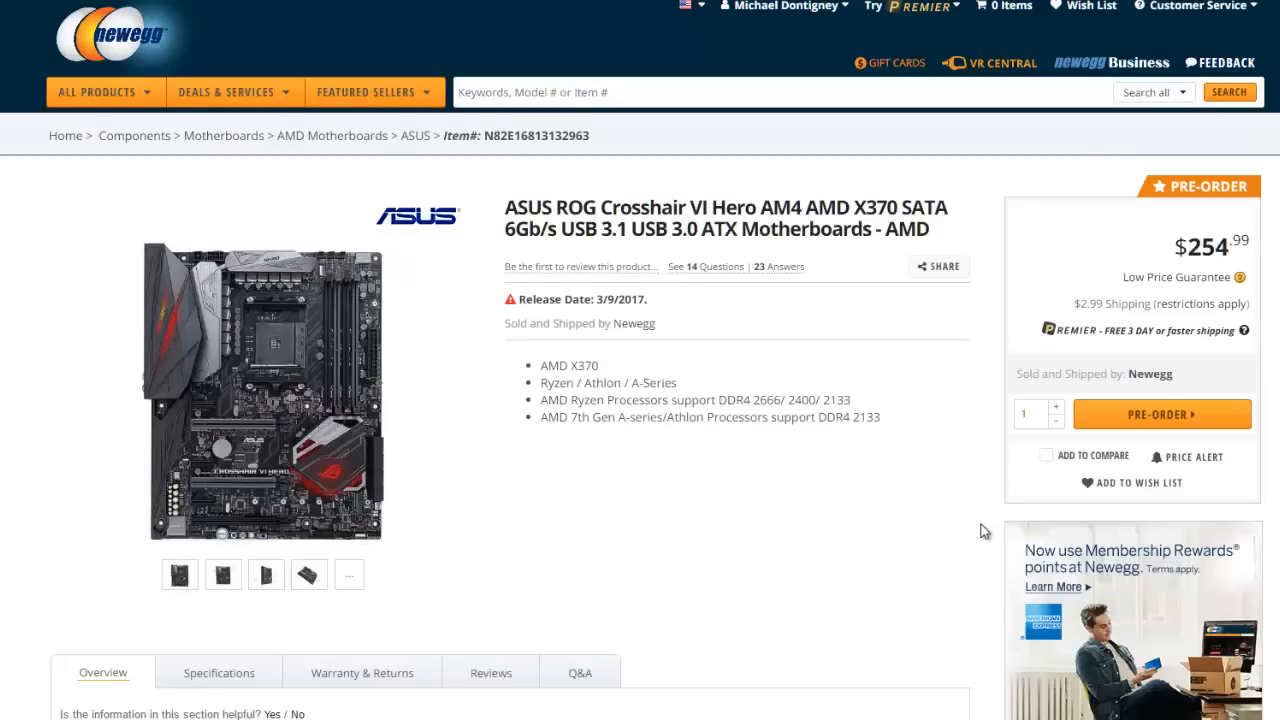
{"action": "scroll", "scroll_direction": "down", "scroll_amount": 3}
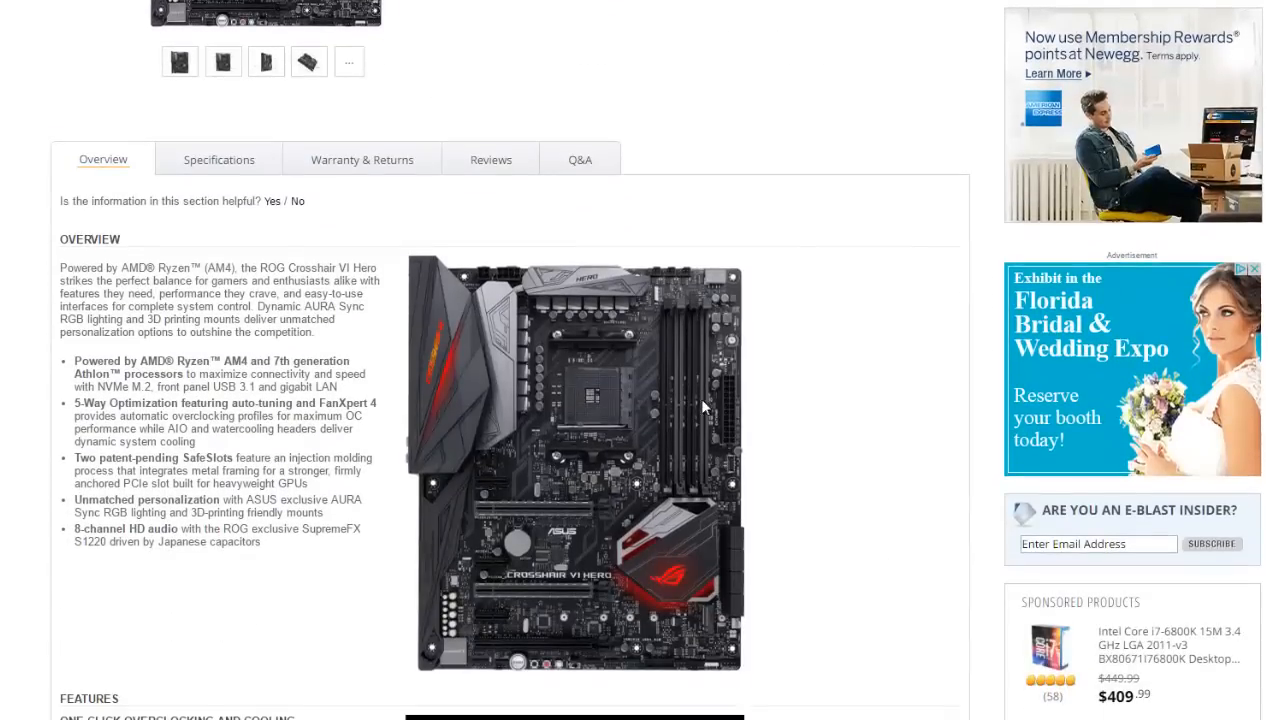
{"action": "scroll", "scroll_direction": "down", "scroll_amount": 3}
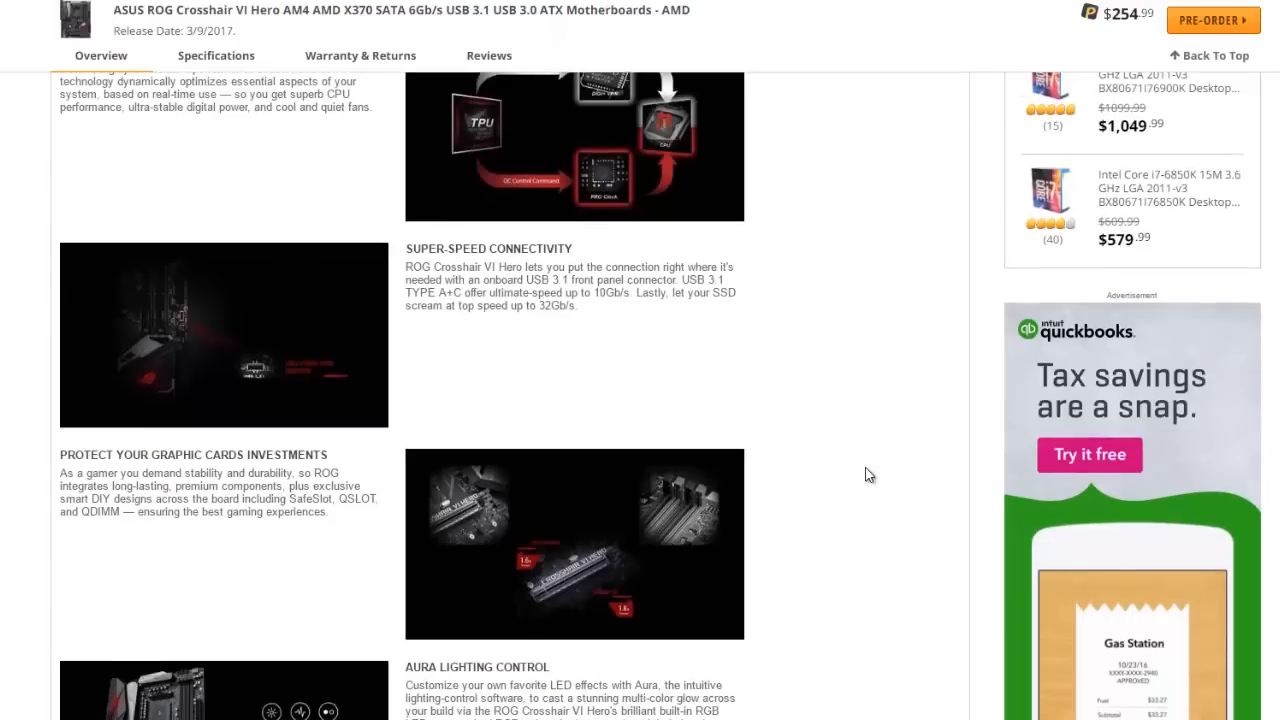
{"action": "scroll", "scroll_direction": "up", "scroll_amount": 3}
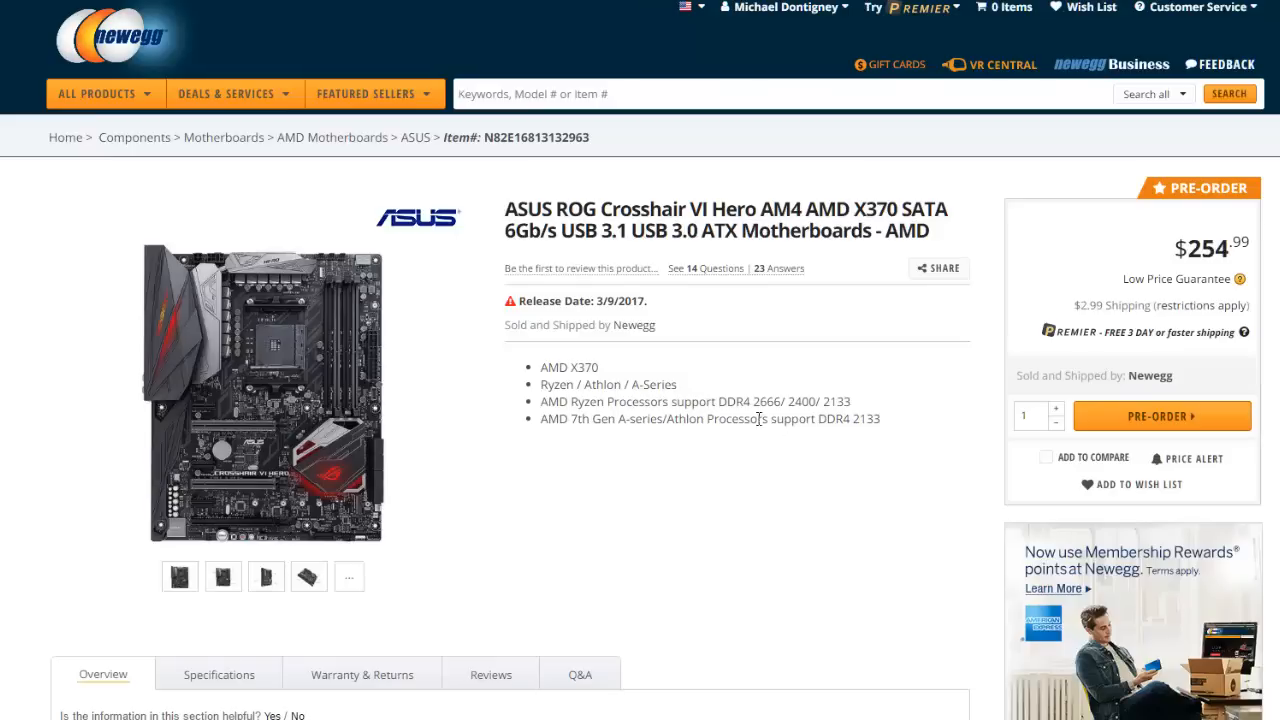
{"action": "mouse_move", "coordinate": [736, 426]}
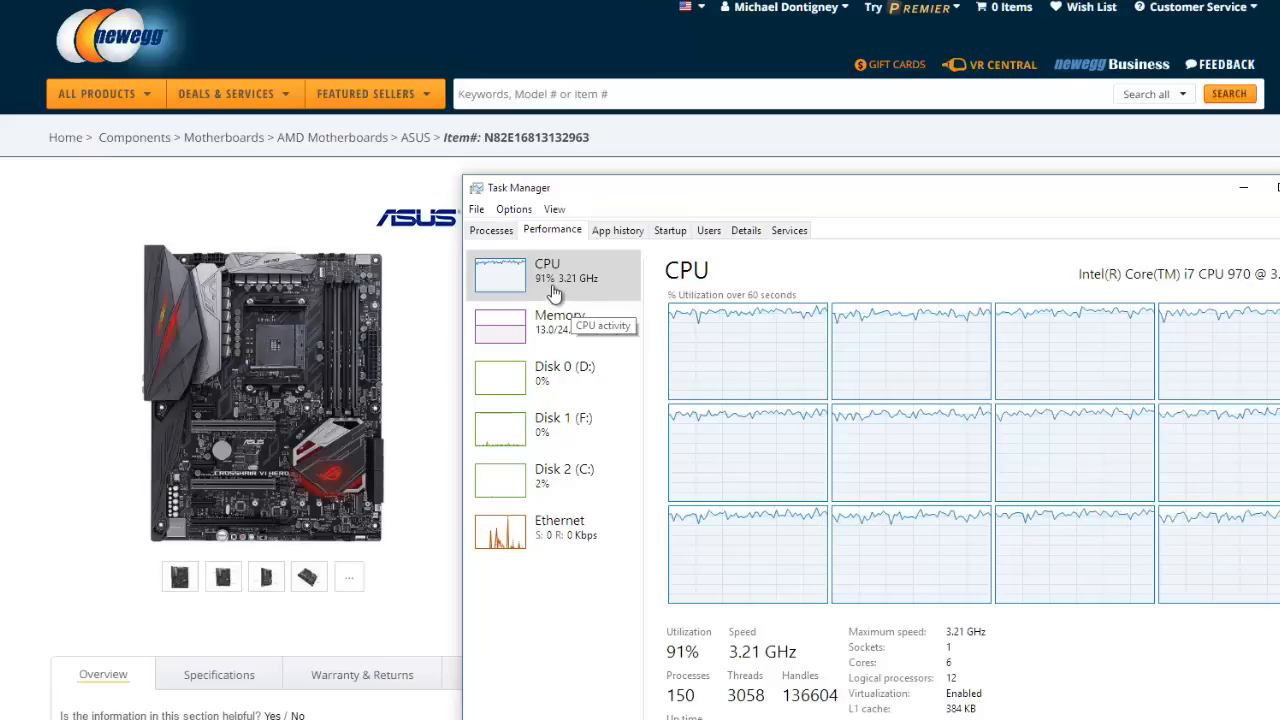
{"action": "mouse_move", "coordinate": [676, 388]}
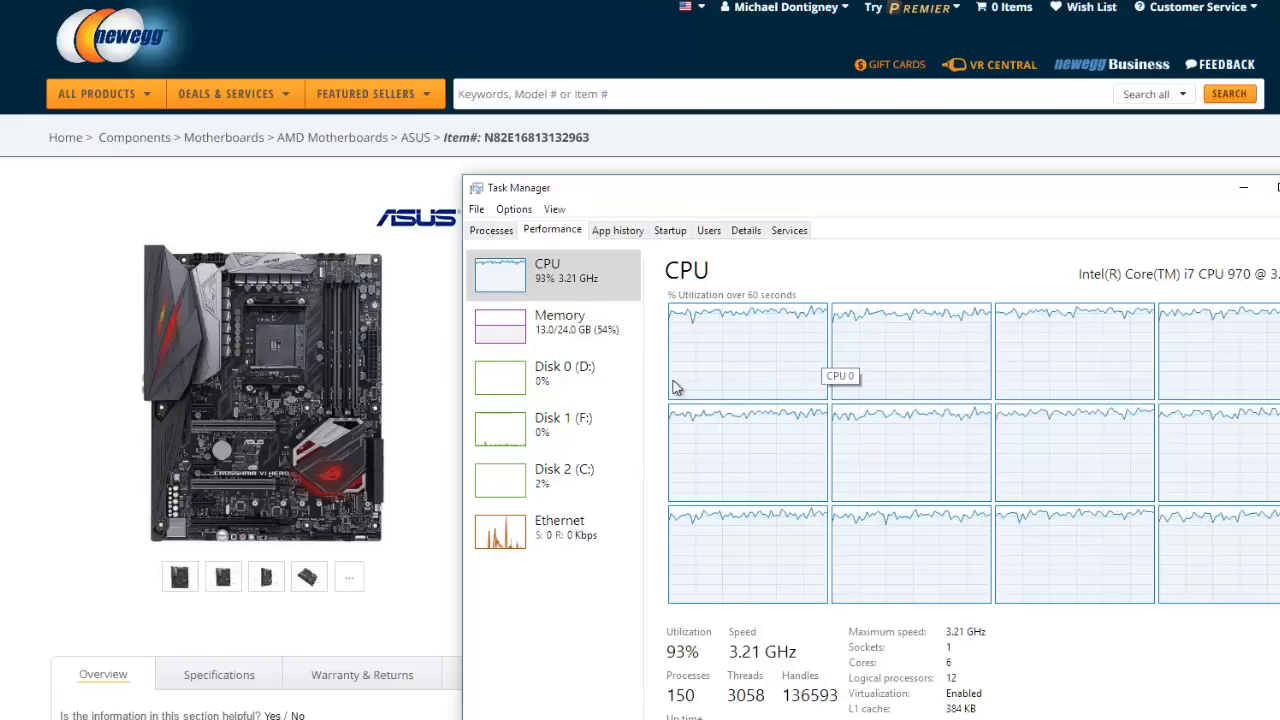
{"action": "mouse_move", "coordinate": [956, 404]}
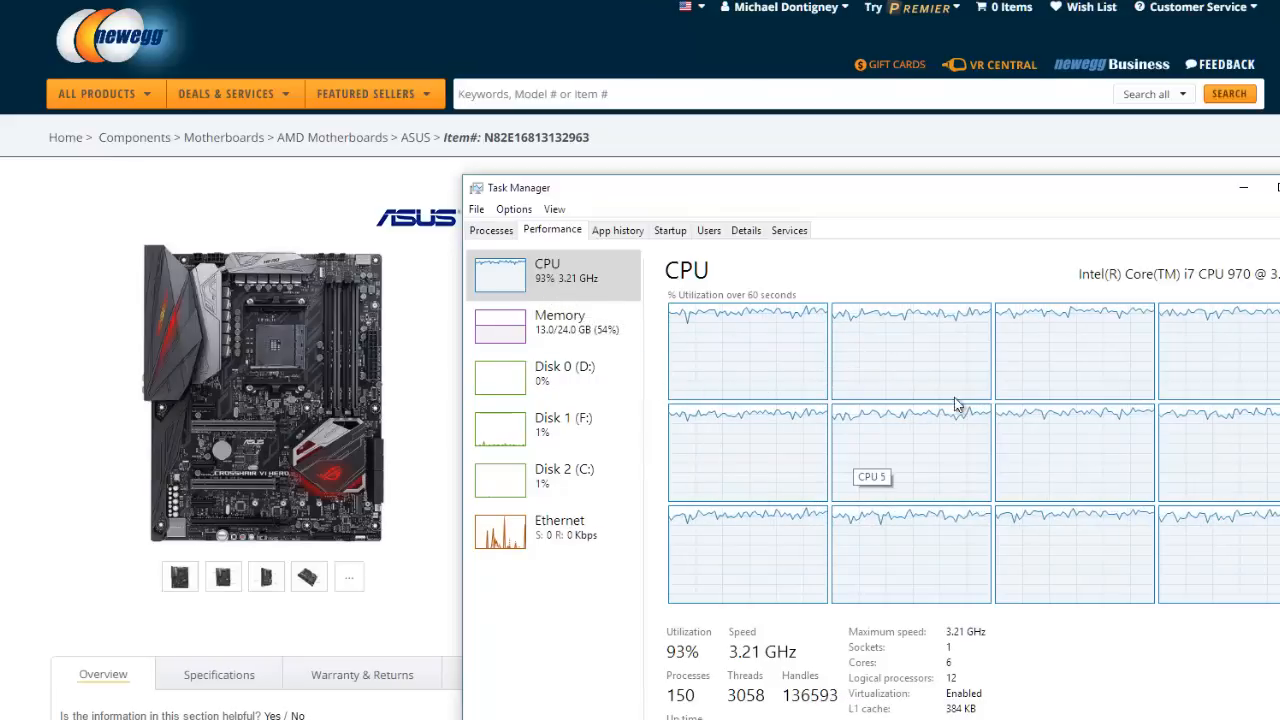
{"action": "mouse_move", "coordinate": [1104, 476]}
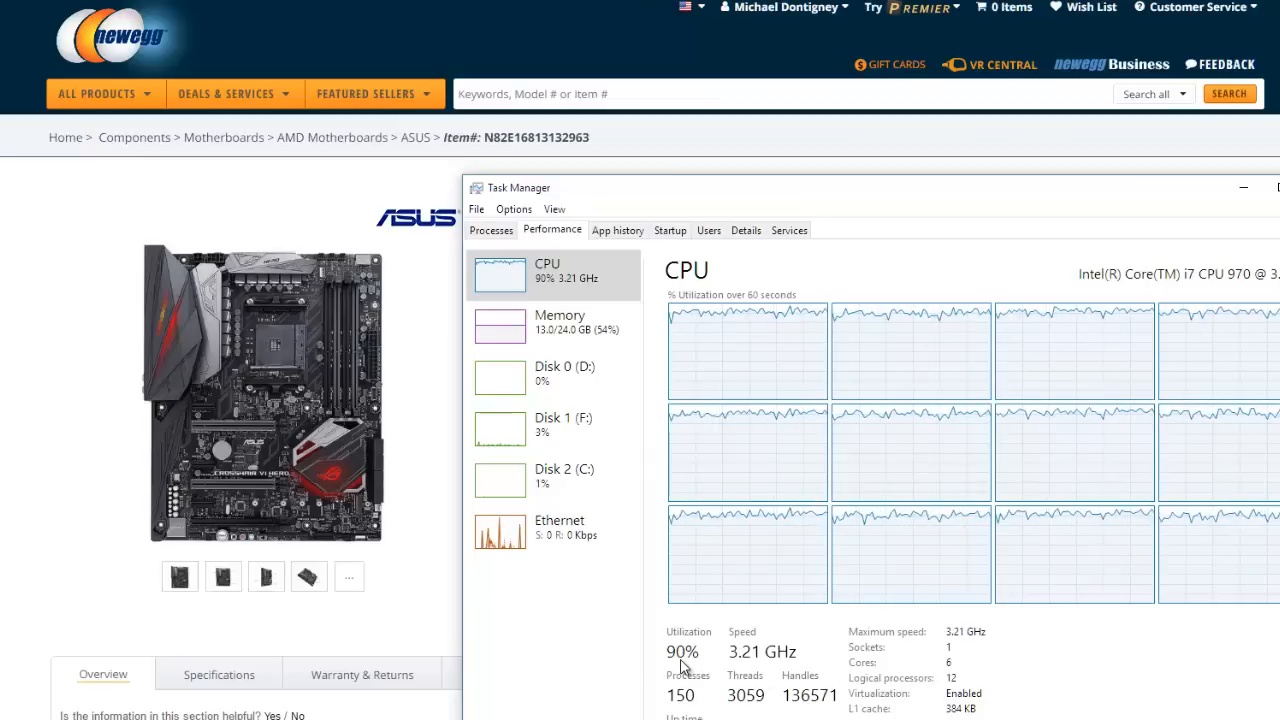
{"action": "mouse_move", "coordinate": [1008, 376]}
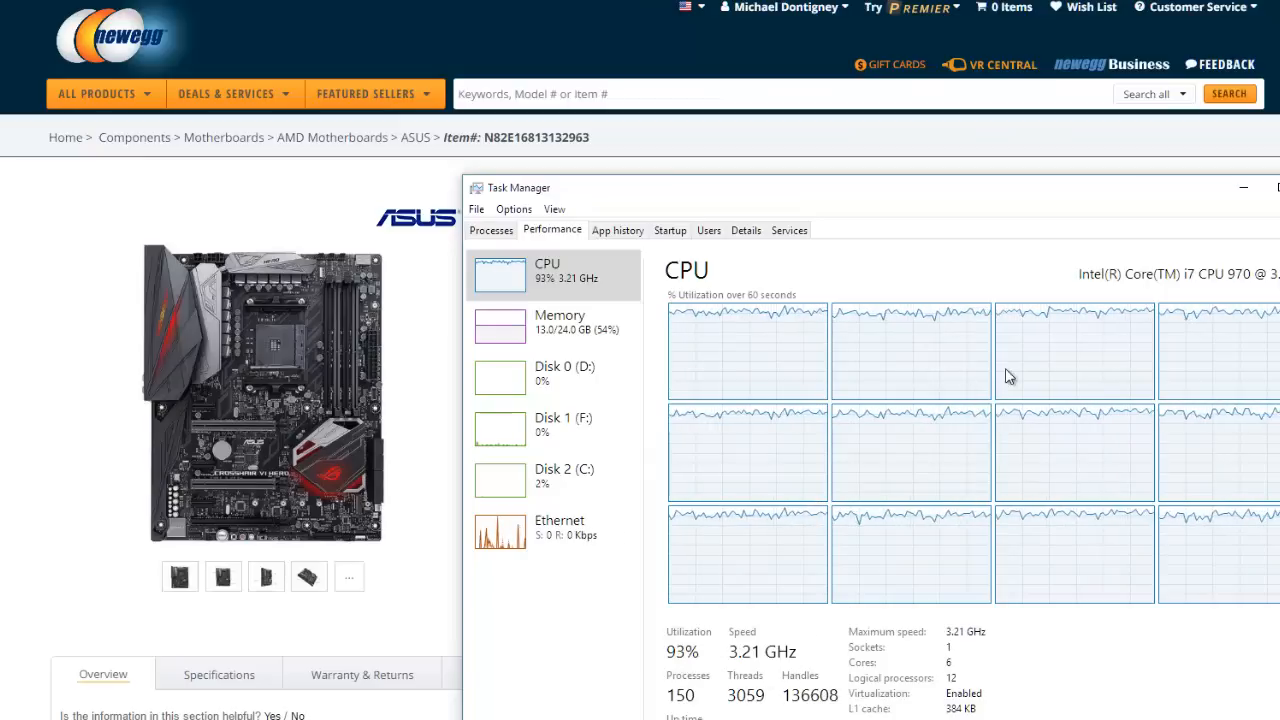
{"action": "mouse_move", "coordinate": [958, 446]}
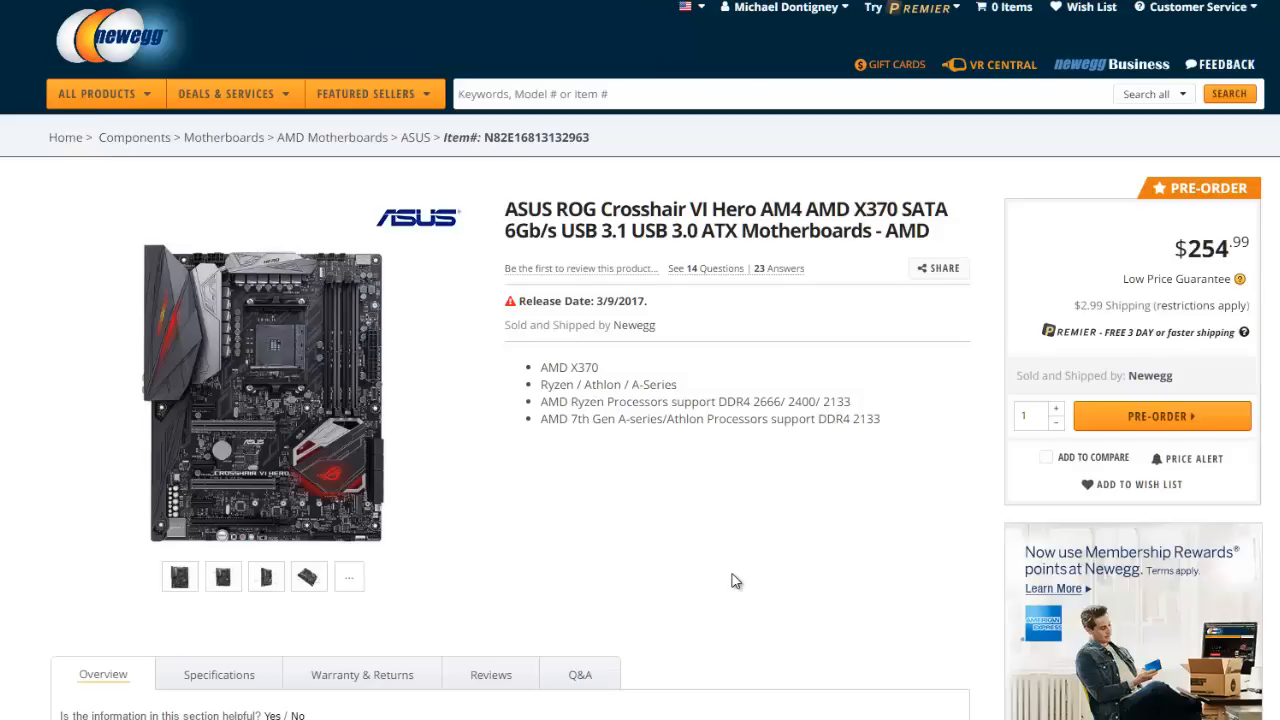
{"action": "mouse_move", "coordinate": [732, 580]}
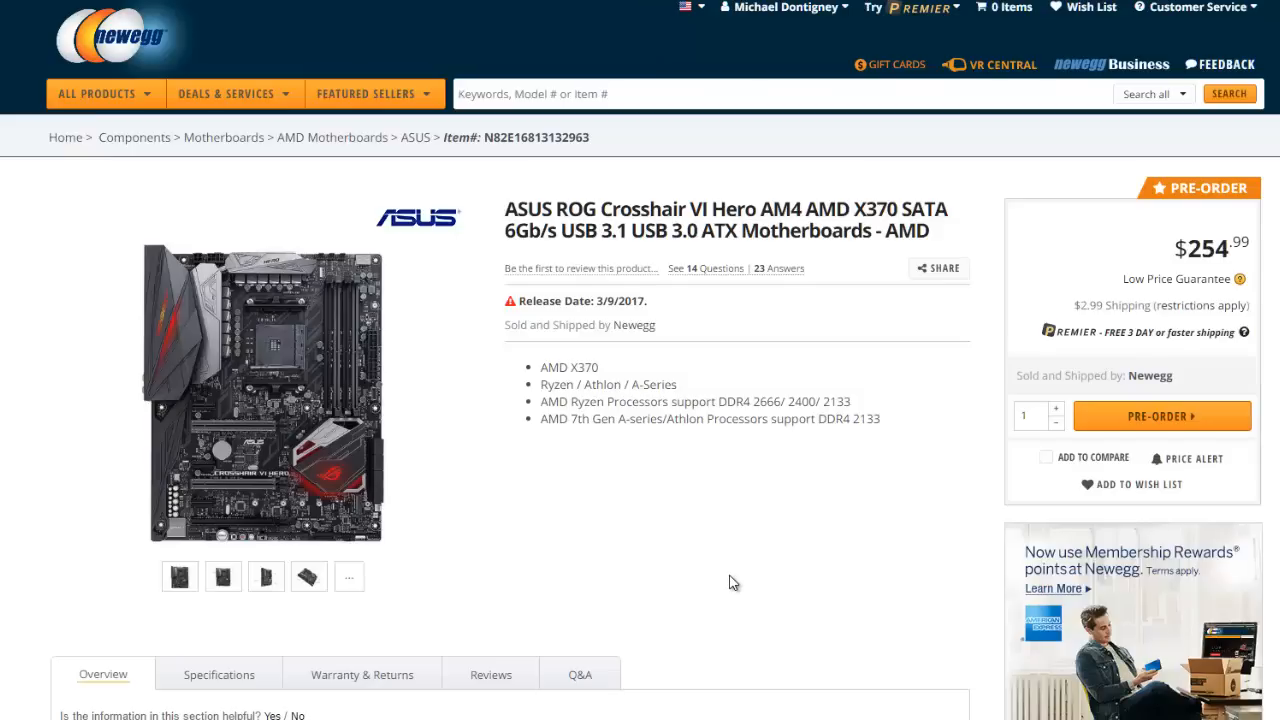
{"action": "mouse_move", "coordinate": [732, 572]}
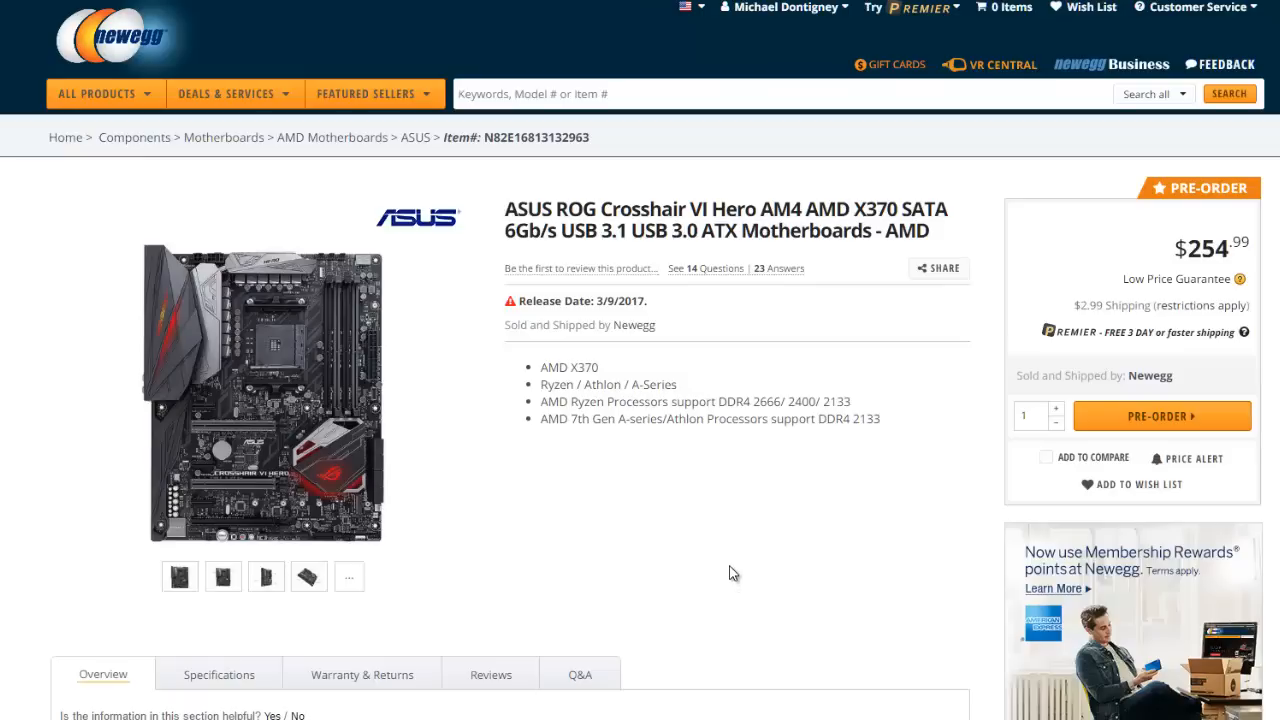
{"action": "mouse_move", "coordinate": [736, 572]}
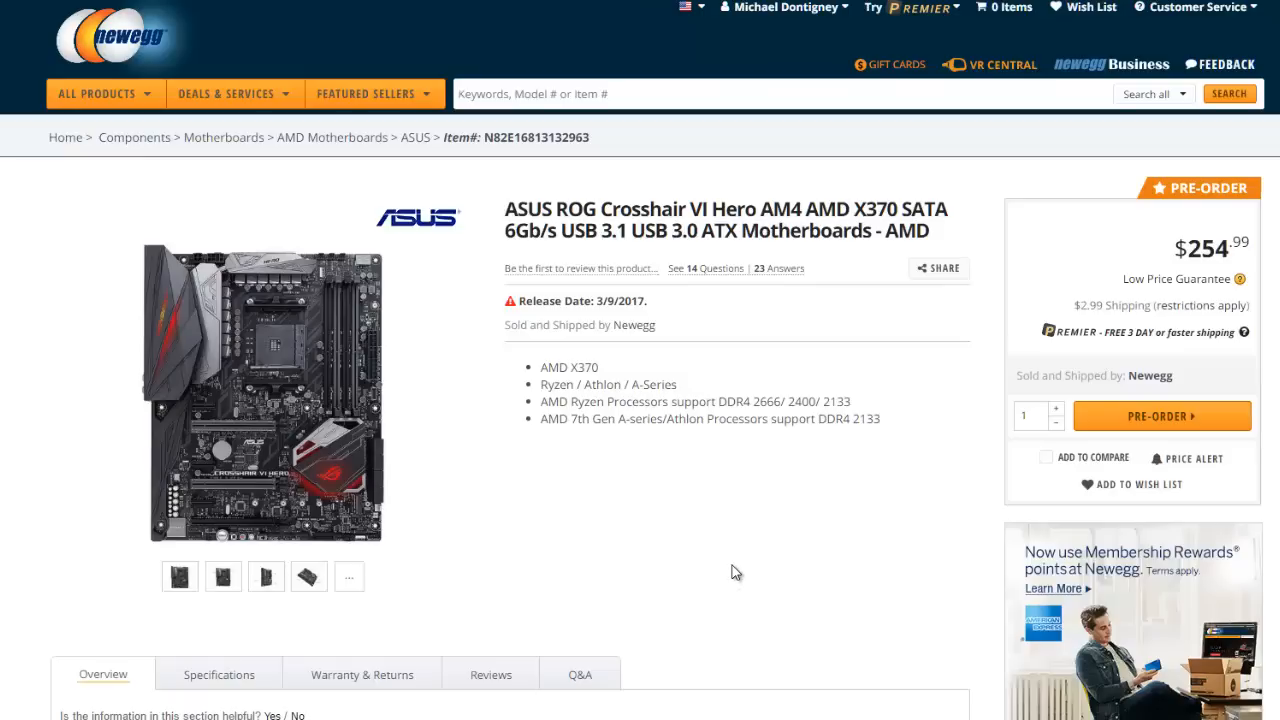
{"action": "mouse_move", "coordinate": [734, 574]}
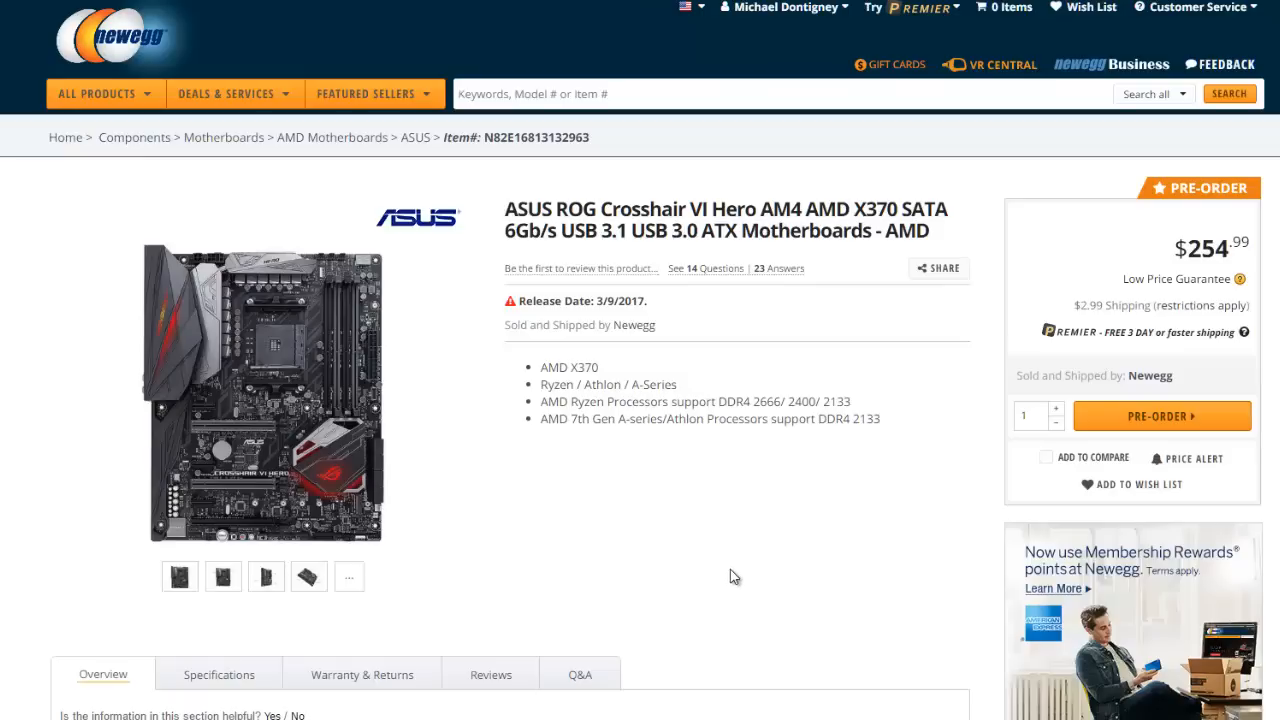
{"action": "mouse_move", "coordinate": [732, 572]}
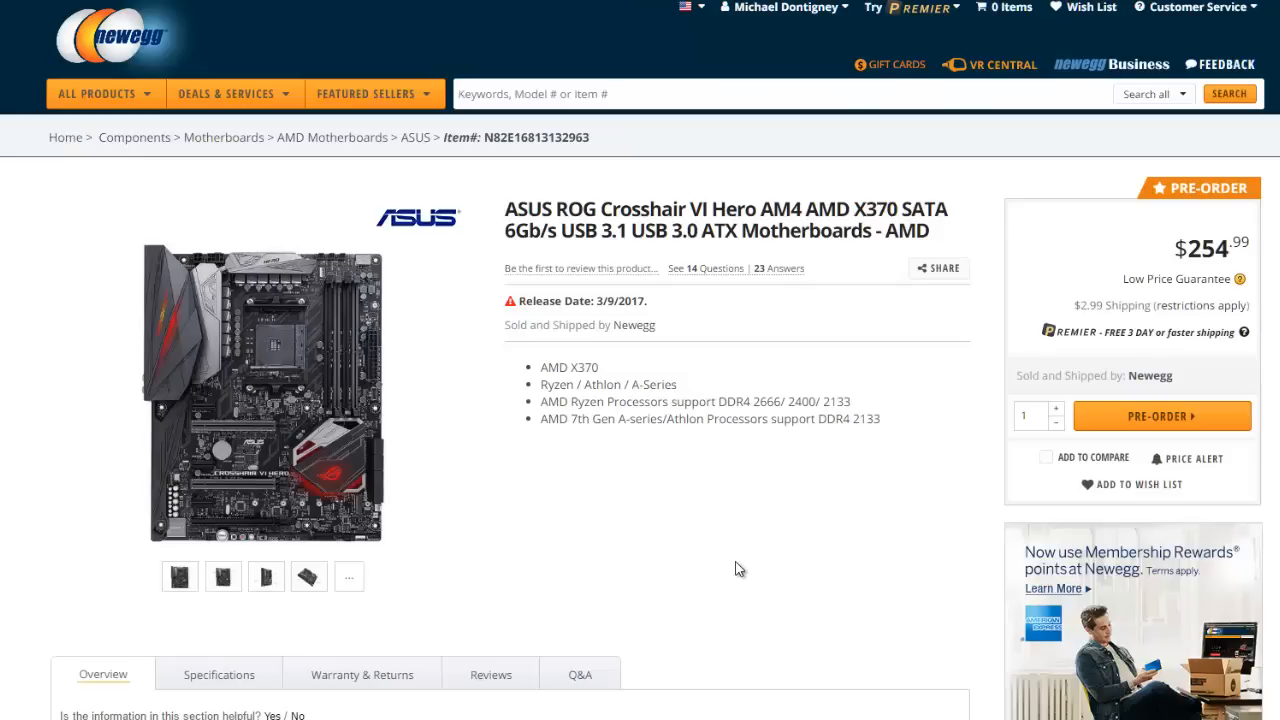
- Scroll through the Crosshair VI Hero Features section to the What's in the Box list and back up
{"action": "scroll", "scroll_direction": "down", "scroll_amount": 3}
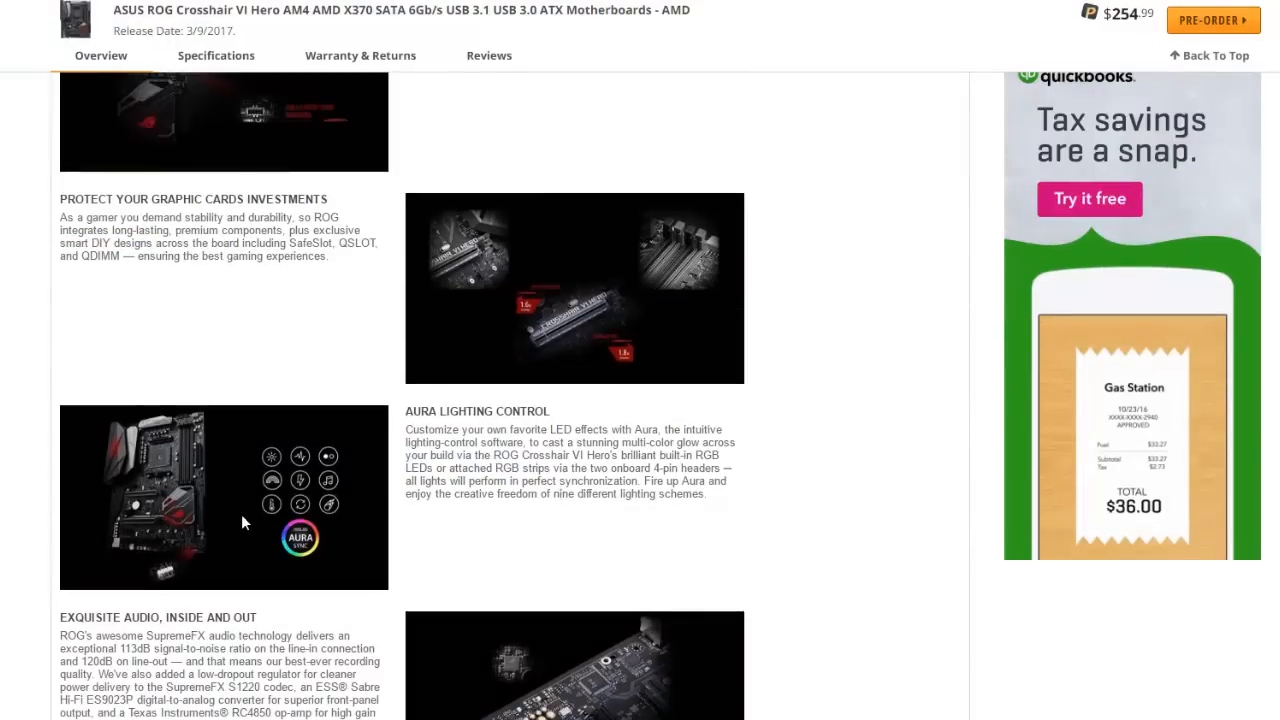
{"action": "mouse_move", "coordinate": [272, 512]}
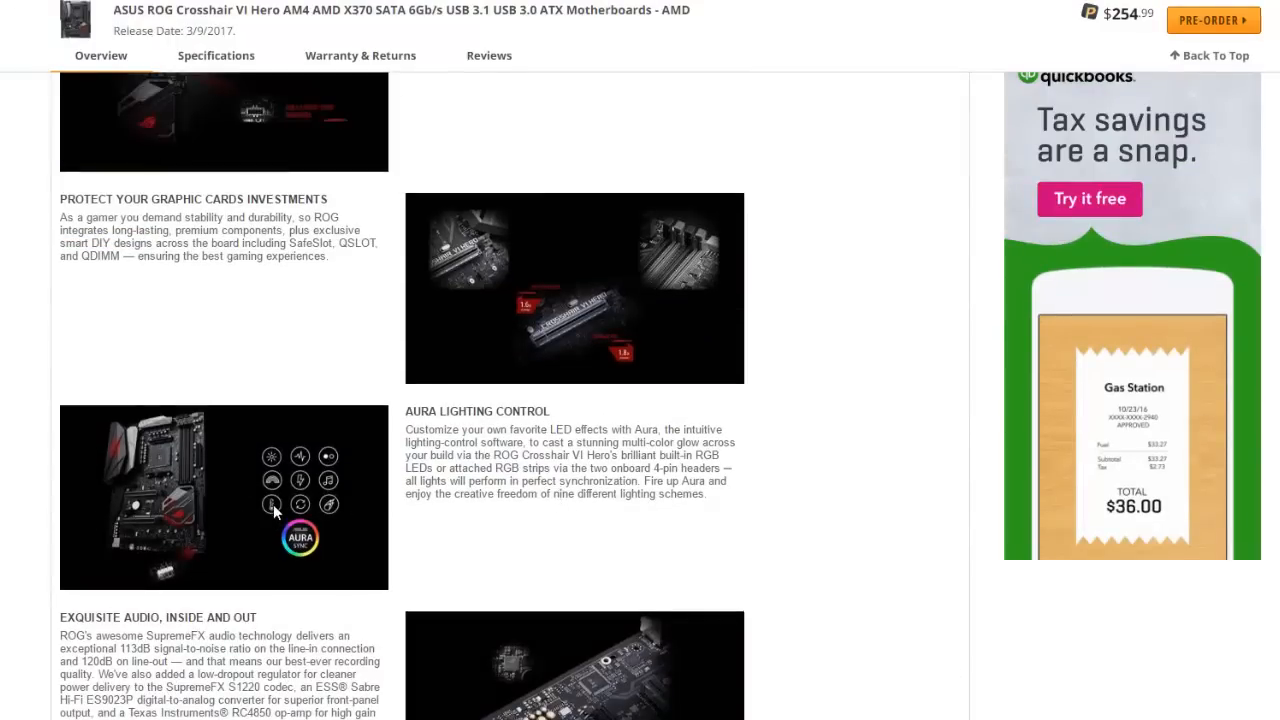
{"action": "mouse_move", "coordinate": [272, 504]}
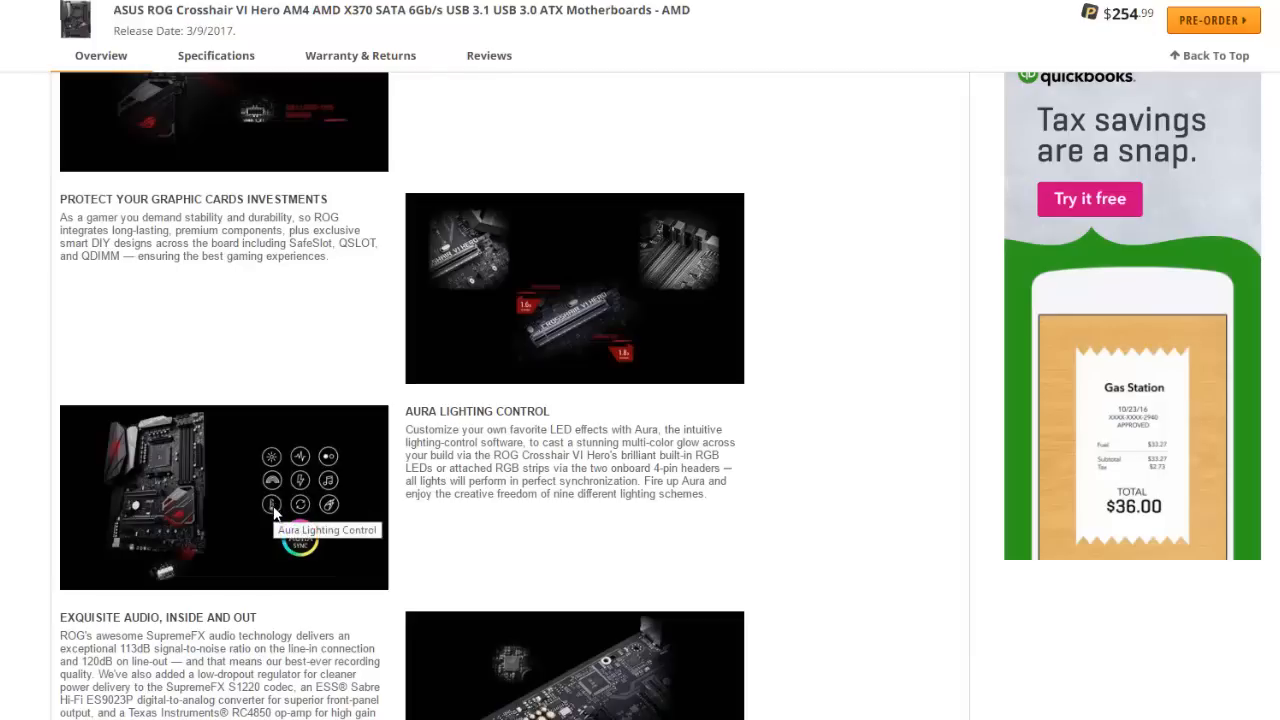
{"action": "mouse_move", "coordinate": [280, 516]}
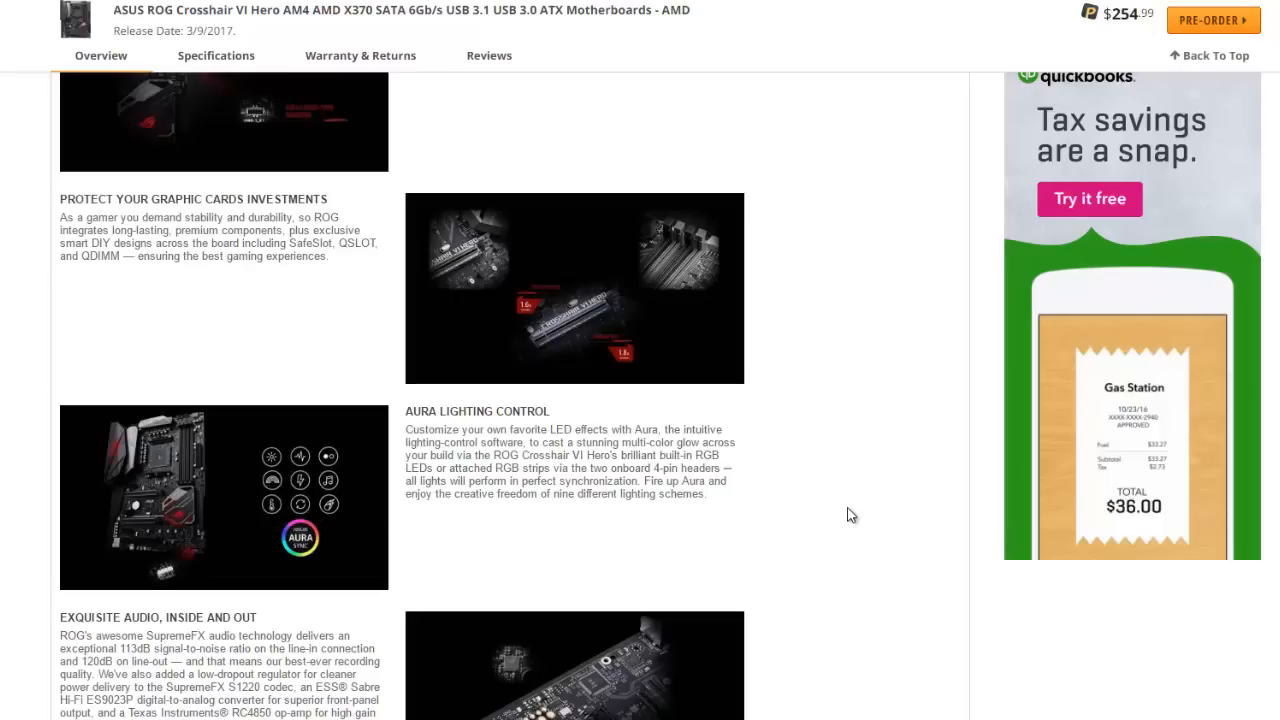
{"action": "scroll", "scroll_direction": "down", "scroll_amount": 3}
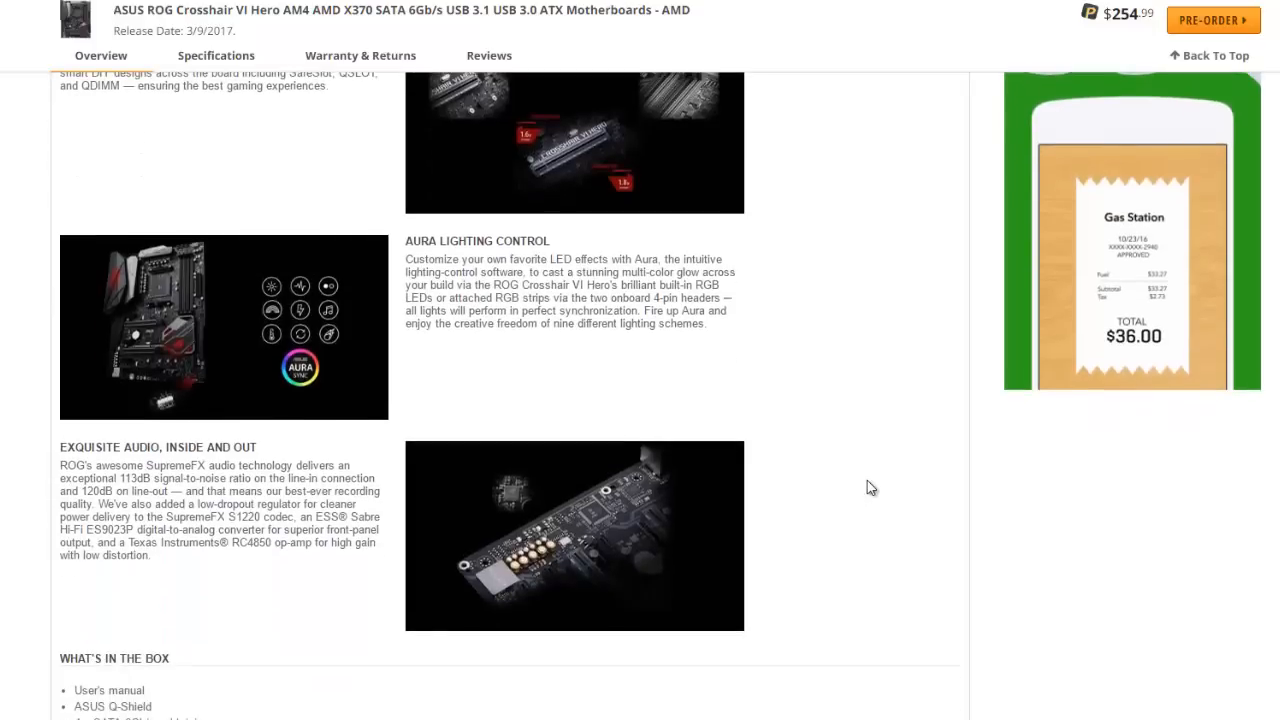
{"action": "scroll", "scroll_direction": "down", "scroll_amount": 3}
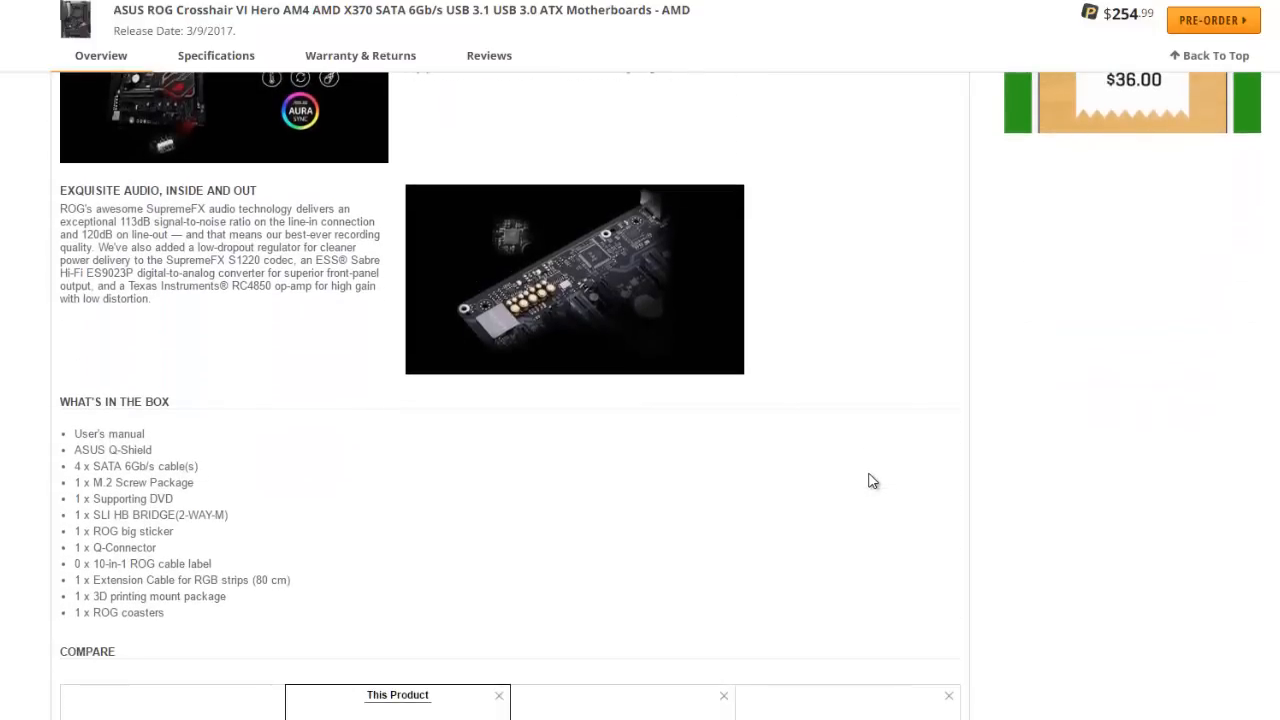
{"action": "scroll", "scroll_direction": "down", "scroll_amount": 3}
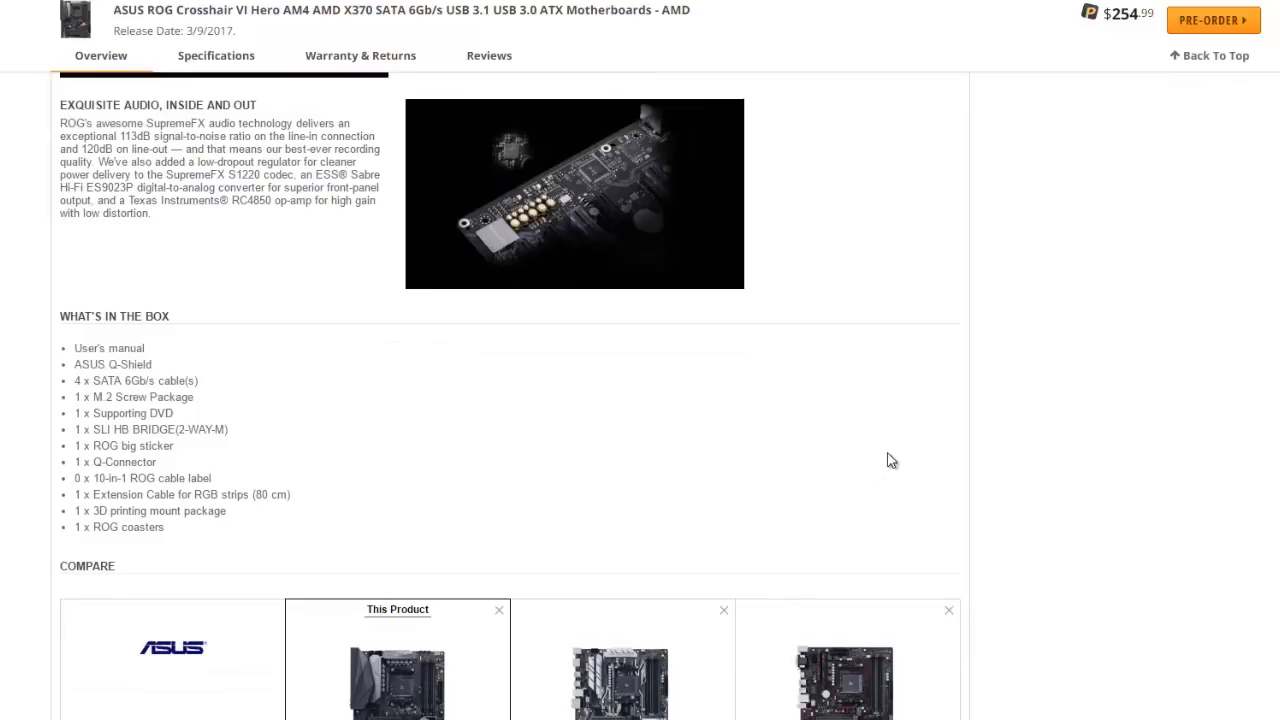
{"action": "scroll", "scroll_direction": "down", "scroll_amount": 3}
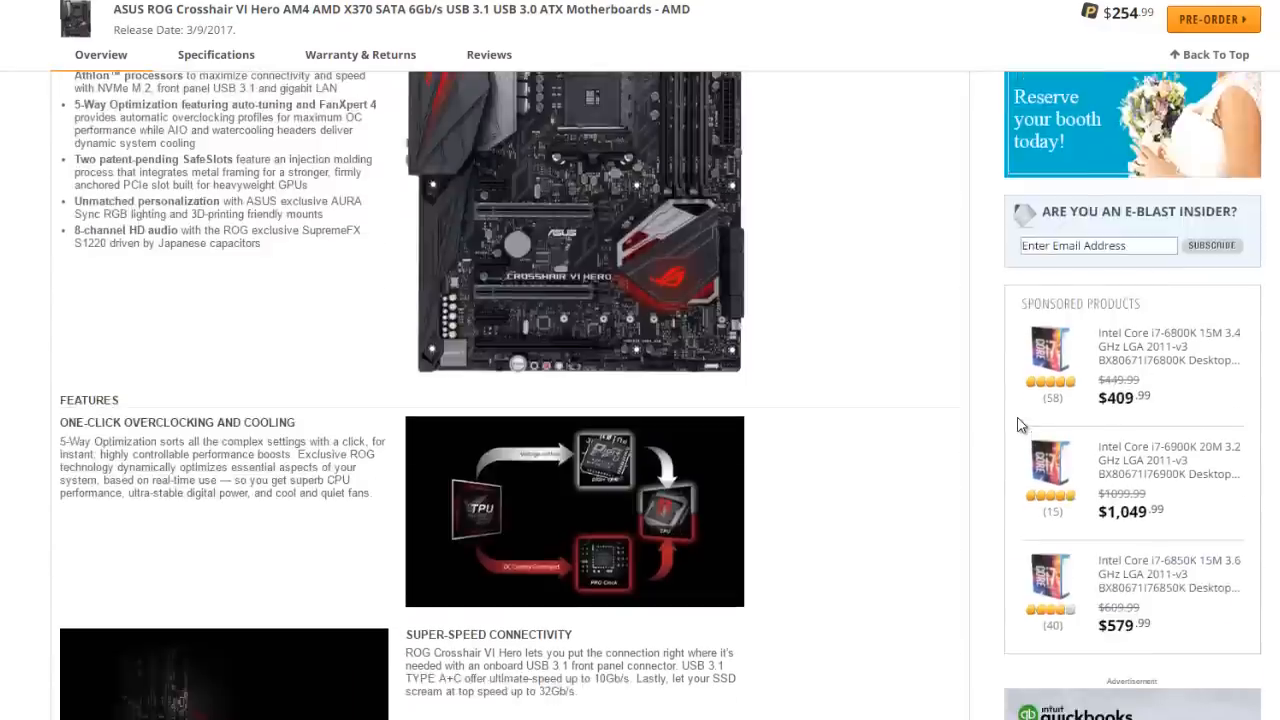
{"action": "scroll", "scroll_direction": "up", "scroll_amount": 3}
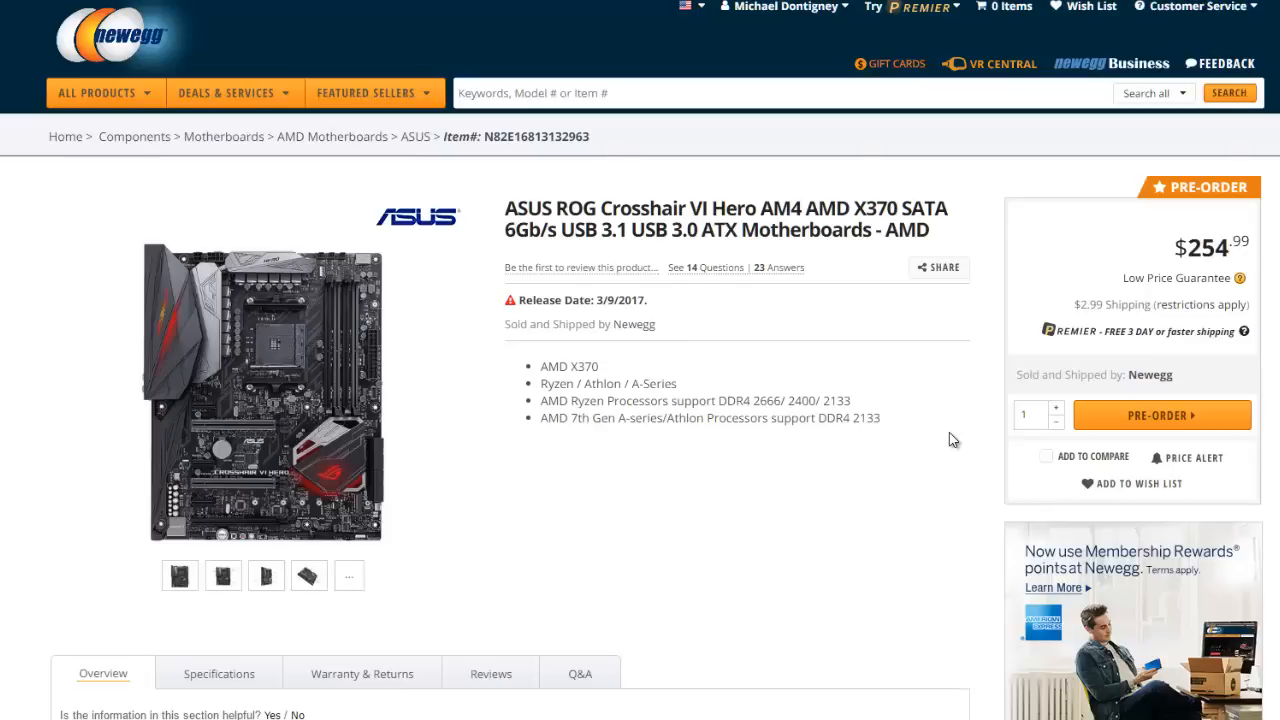
{"action": "mouse_move", "coordinate": [940, 436]}
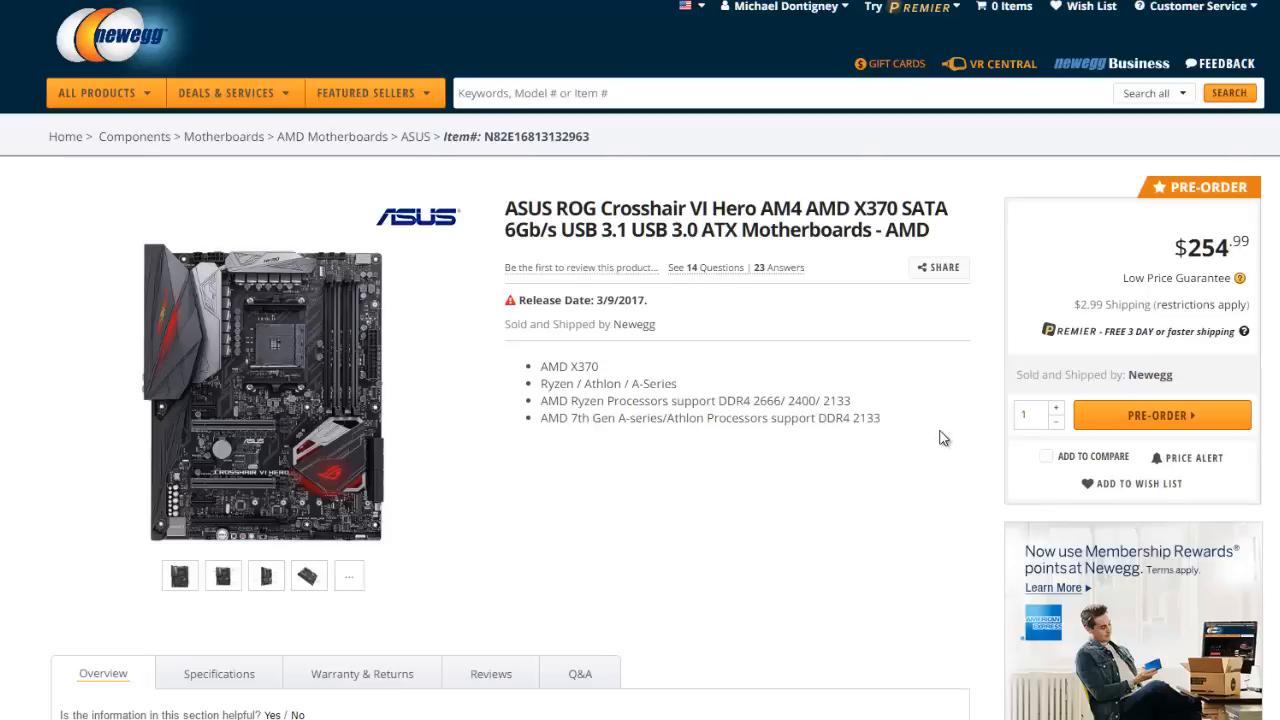
{"action": "mouse_move", "coordinate": [242, 376]}
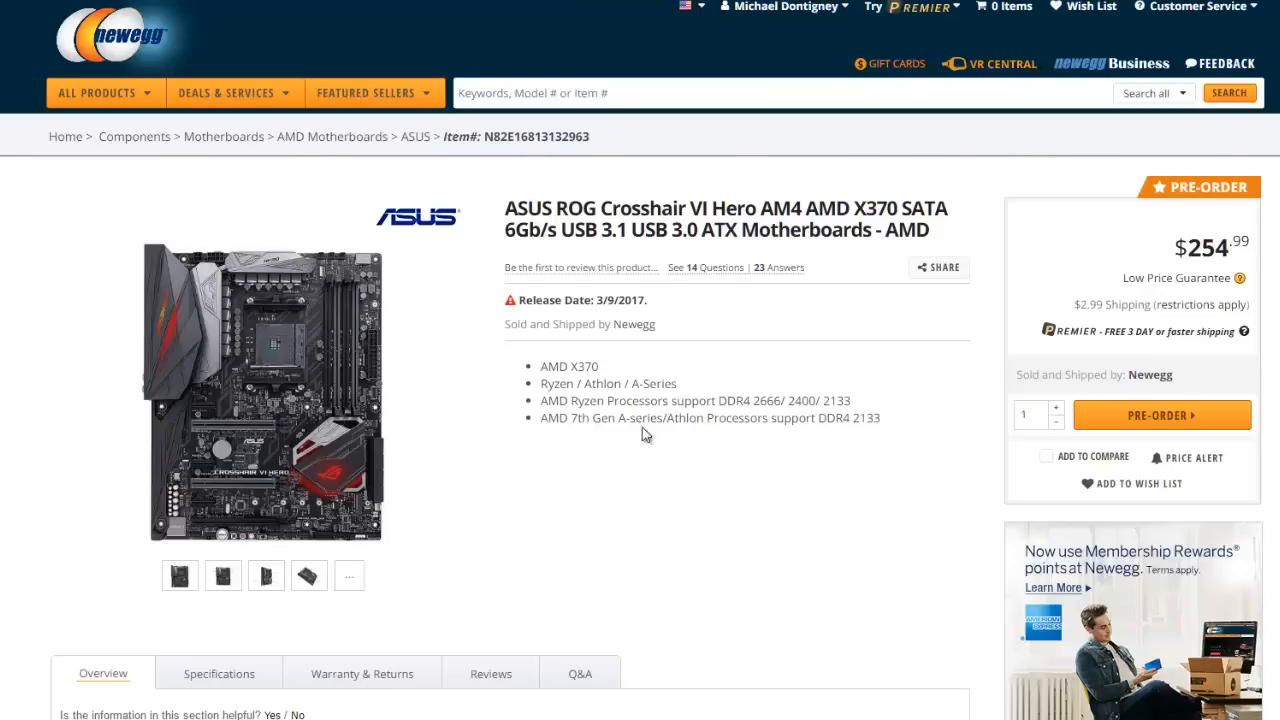
{"action": "mouse_move", "coordinate": [810, 424]}
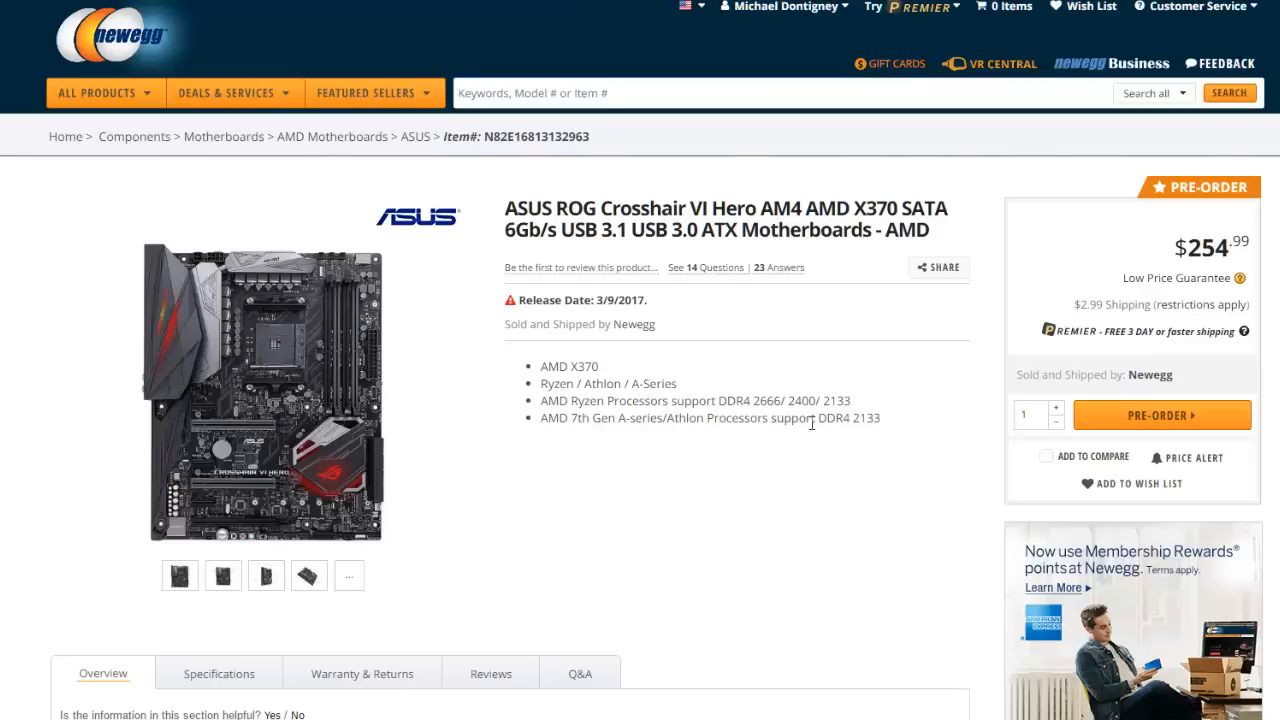
{"action": "mouse_move", "coordinate": [768, 492]}
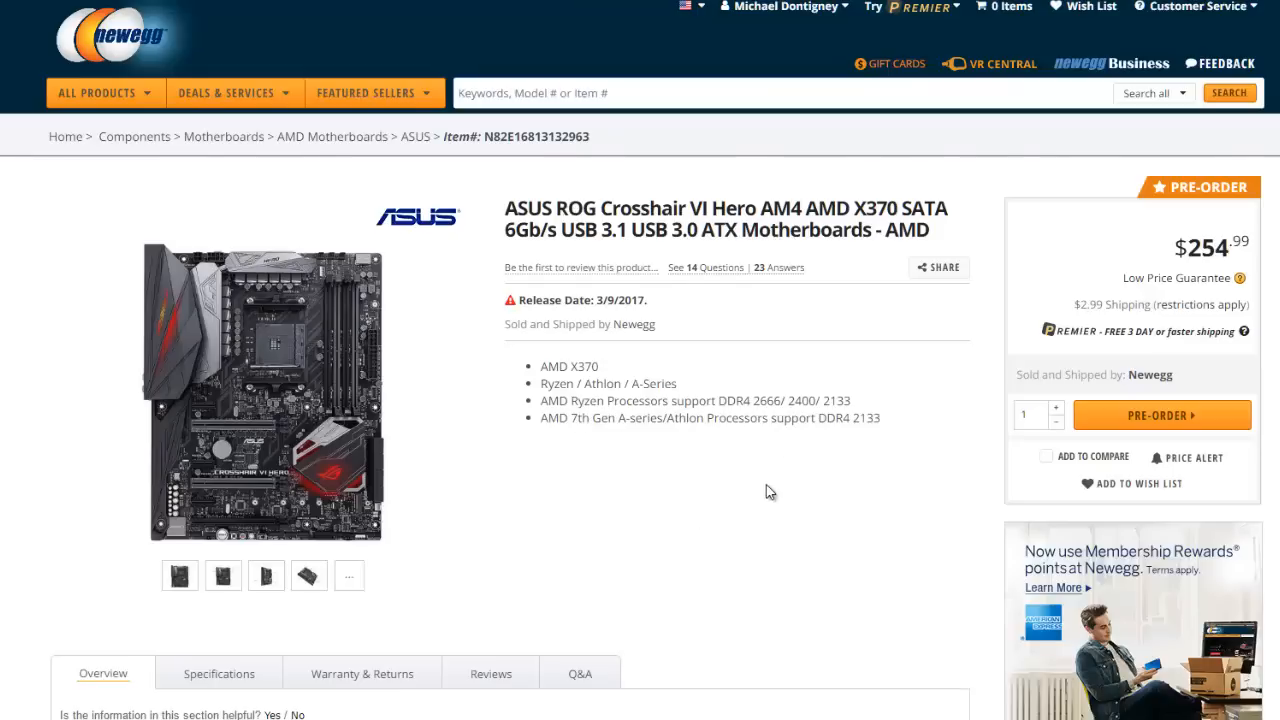
- Scroll down through the Features, Aura Lighting Control and audio sections of the product page
{"action": "scroll", "scroll_direction": "down", "scroll_amount": 3}
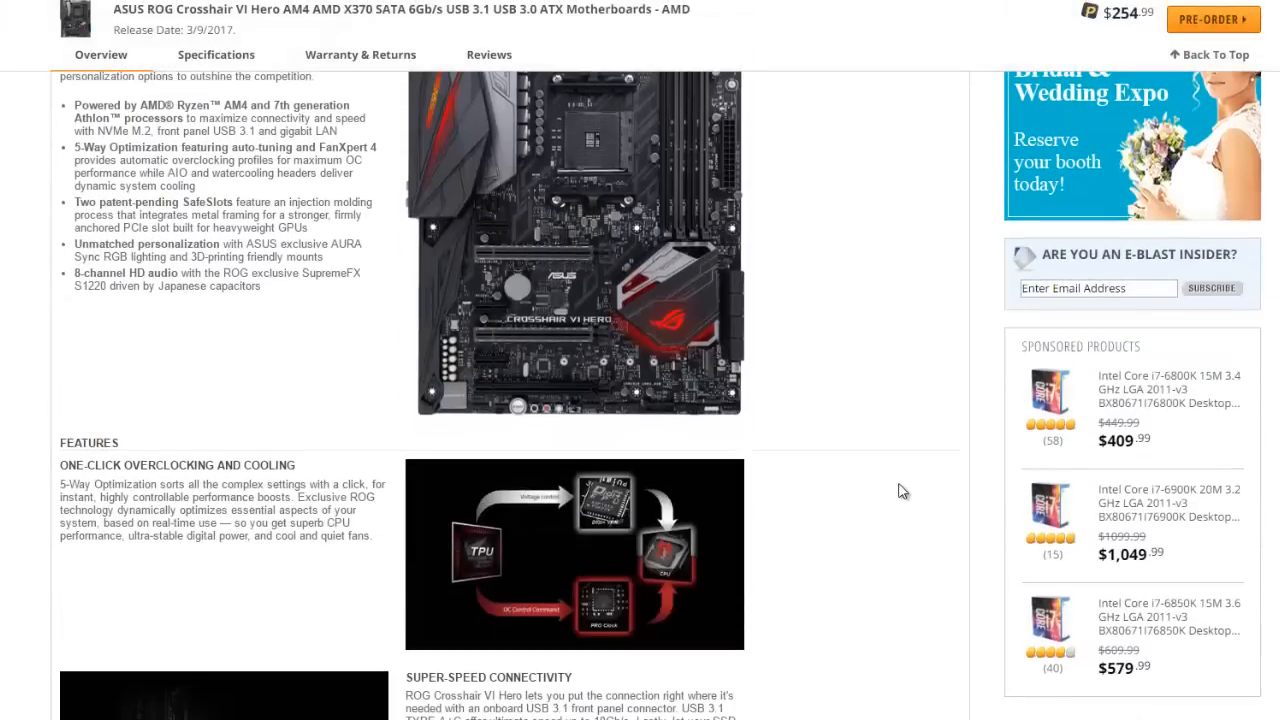
{"action": "scroll", "scroll_direction": "down", "scroll_amount": 3}
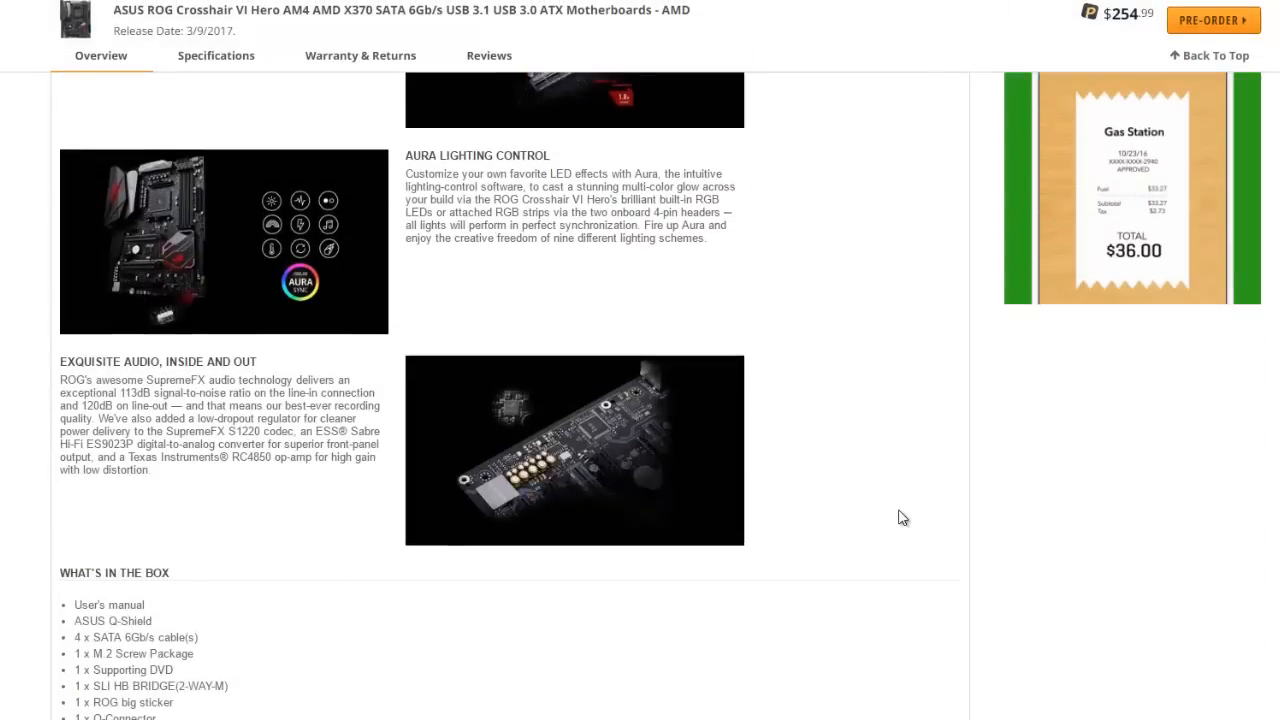
{"action": "scroll", "scroll_direction": "down", "scroll_amount": 3}
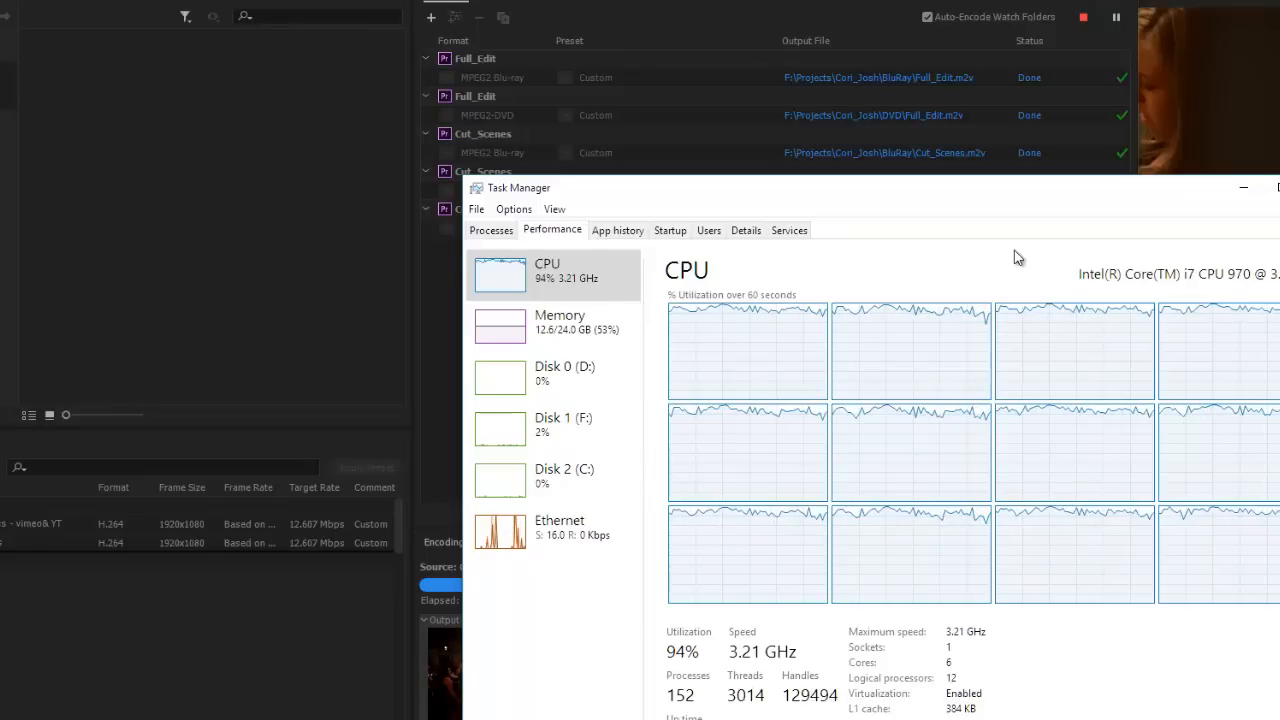
{"action": "mouse_move", "coordinate": [576, 338]}
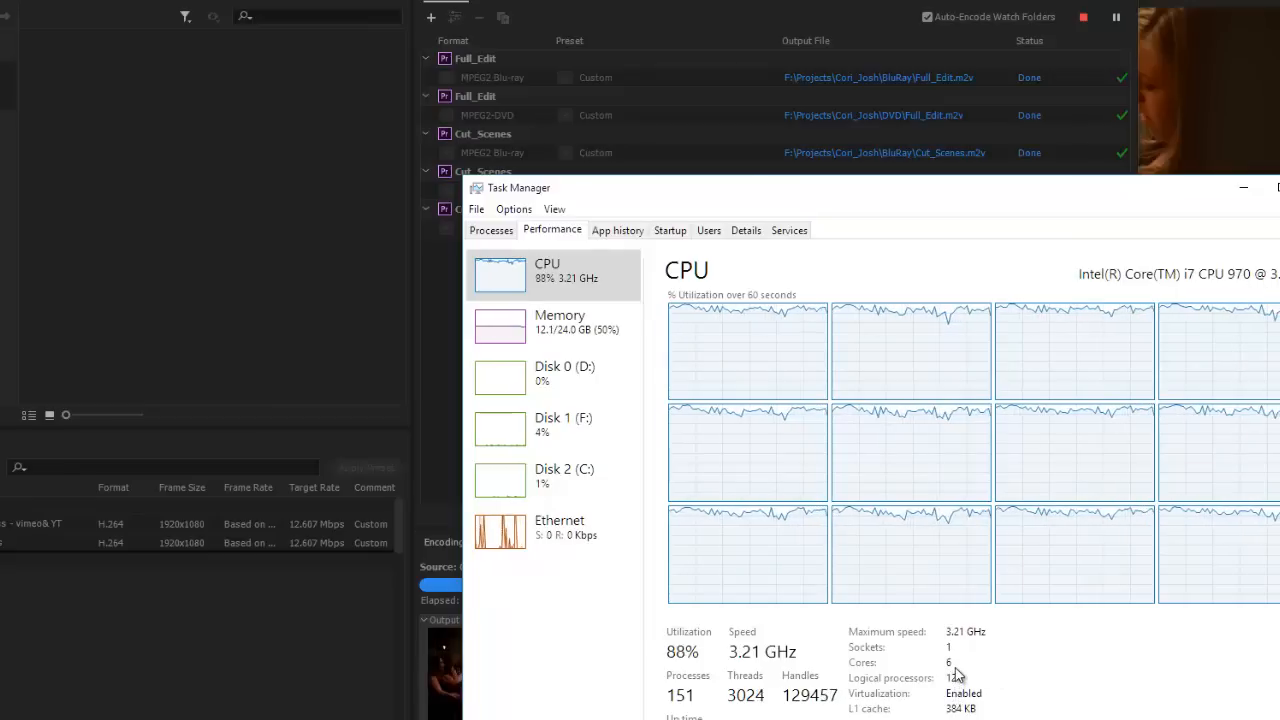
{"action": "mouse_move", "coordinate": [742, 376]}
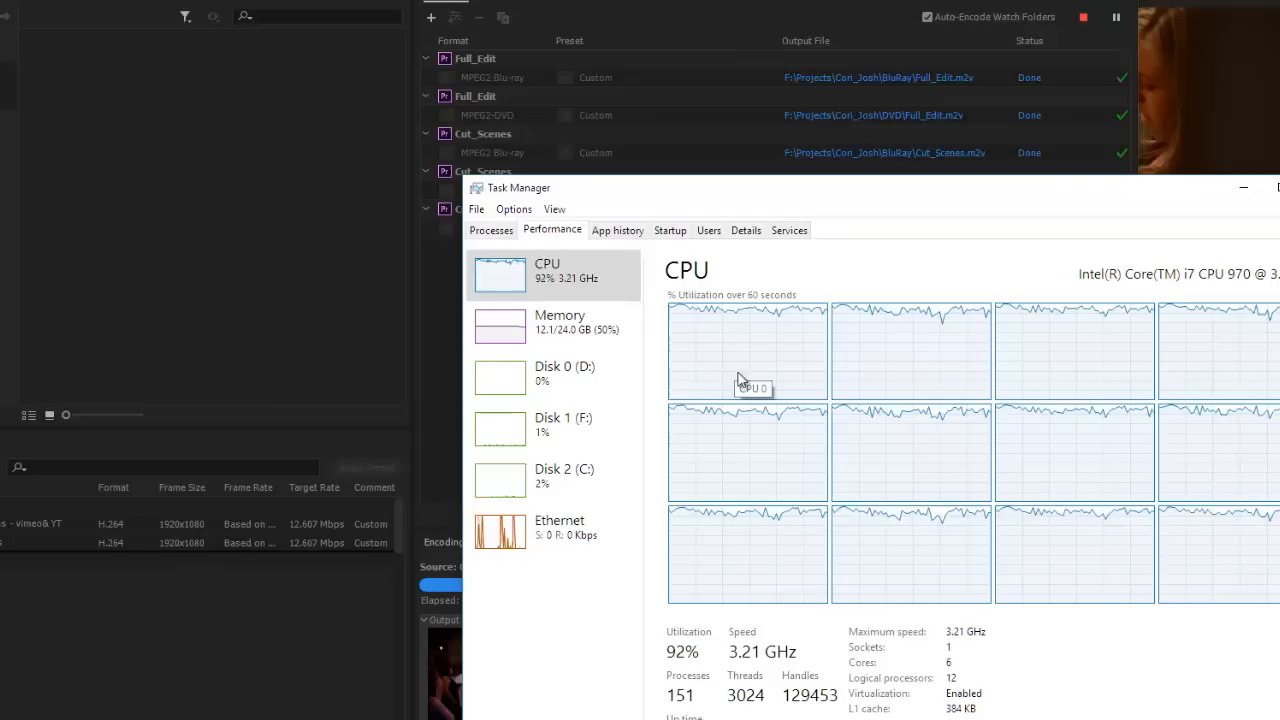
{"action": "mouse_move", "coordinate": [848, 340]}
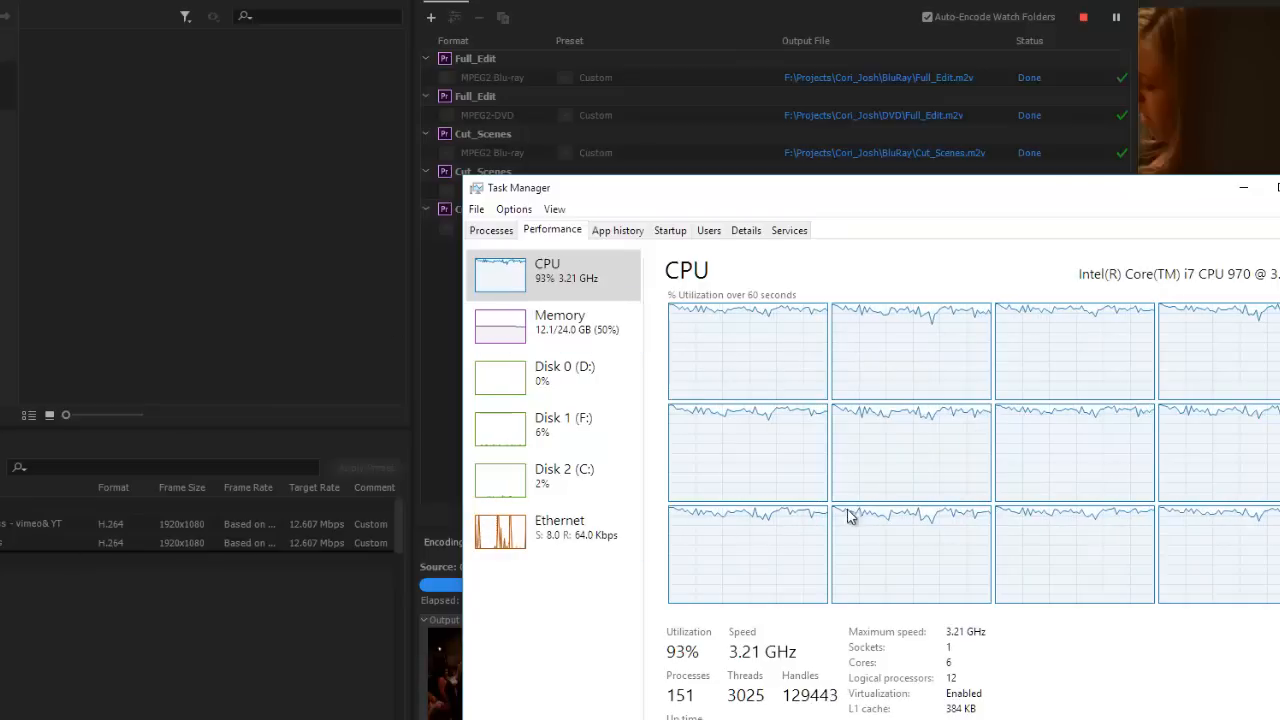
{"action": "mouse_move", "coordinate": [848, 516]}
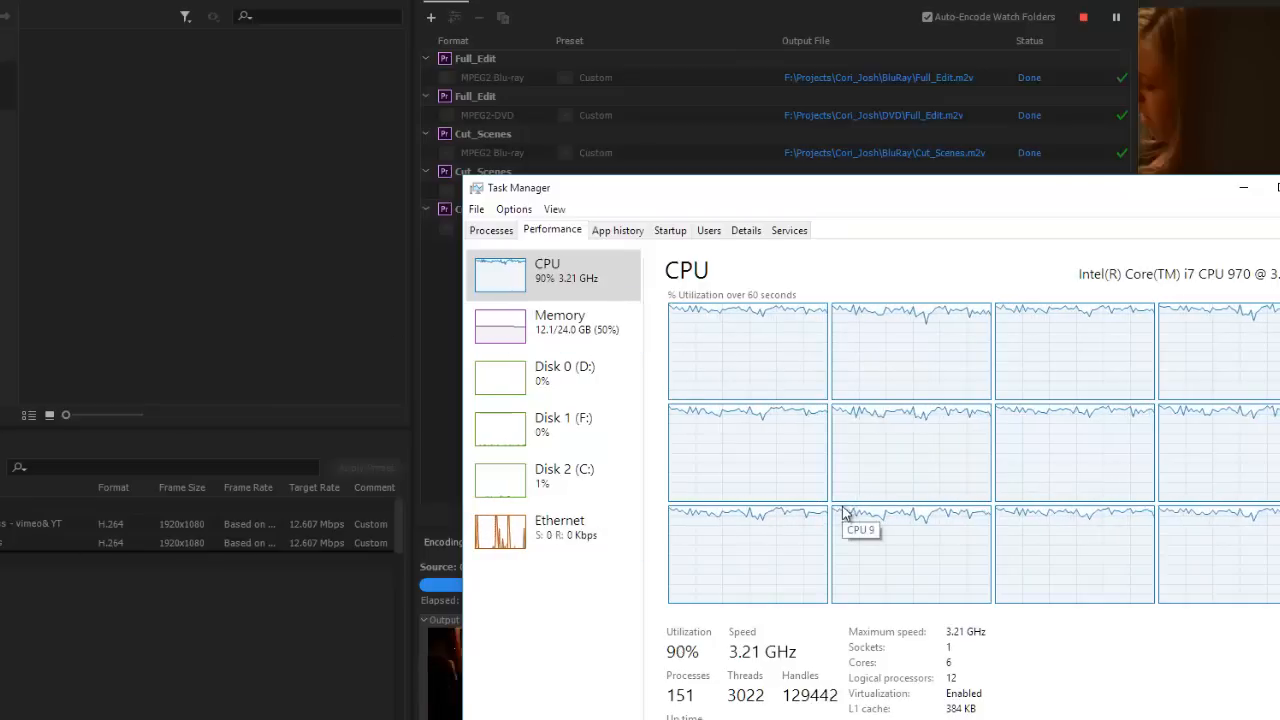
{"action": "mouse_move", "coordinate": [724, 322]}
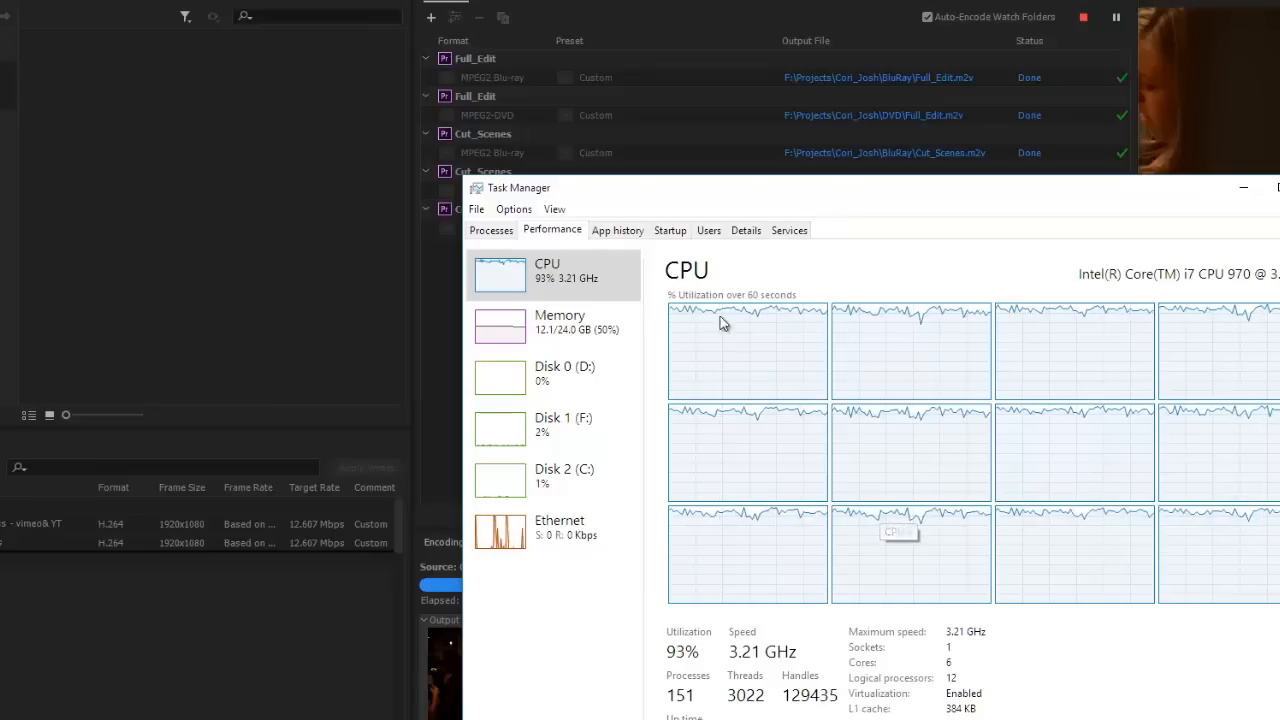
{"action": "mouse_move", "coordinate": [1152, 560]}
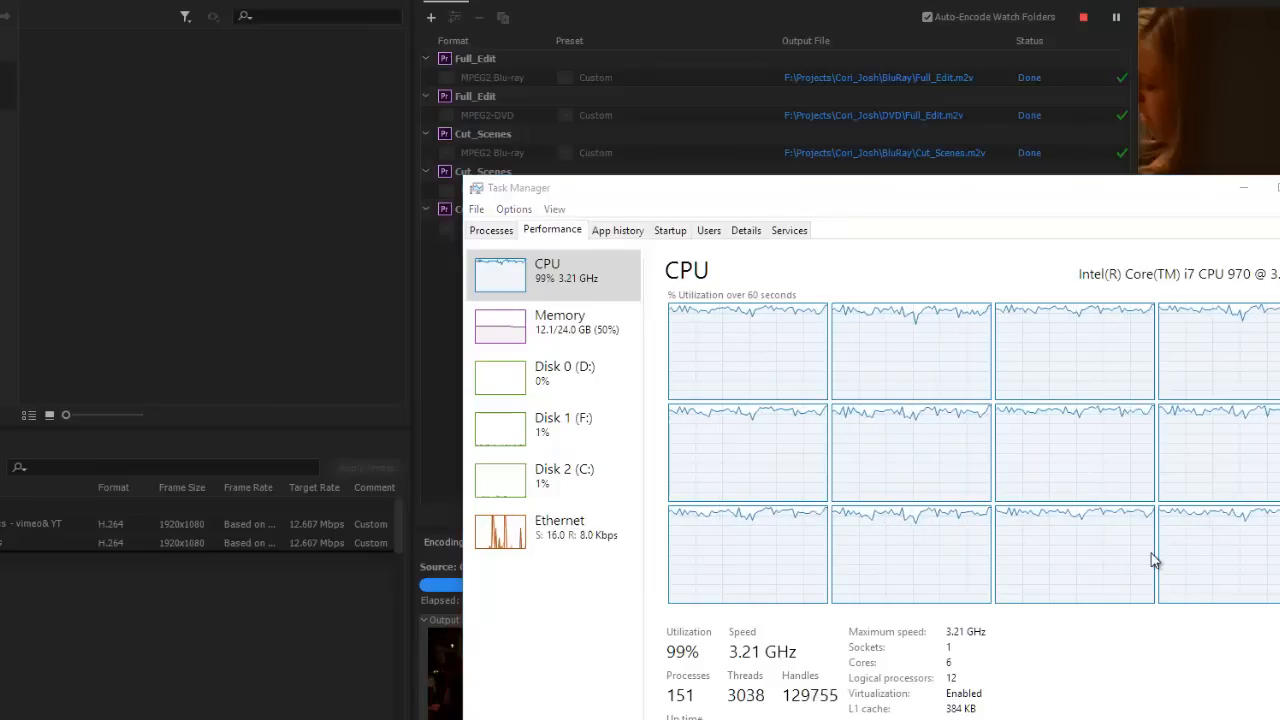
{"action": "mouse_move", "coordinate": [968, 368]}
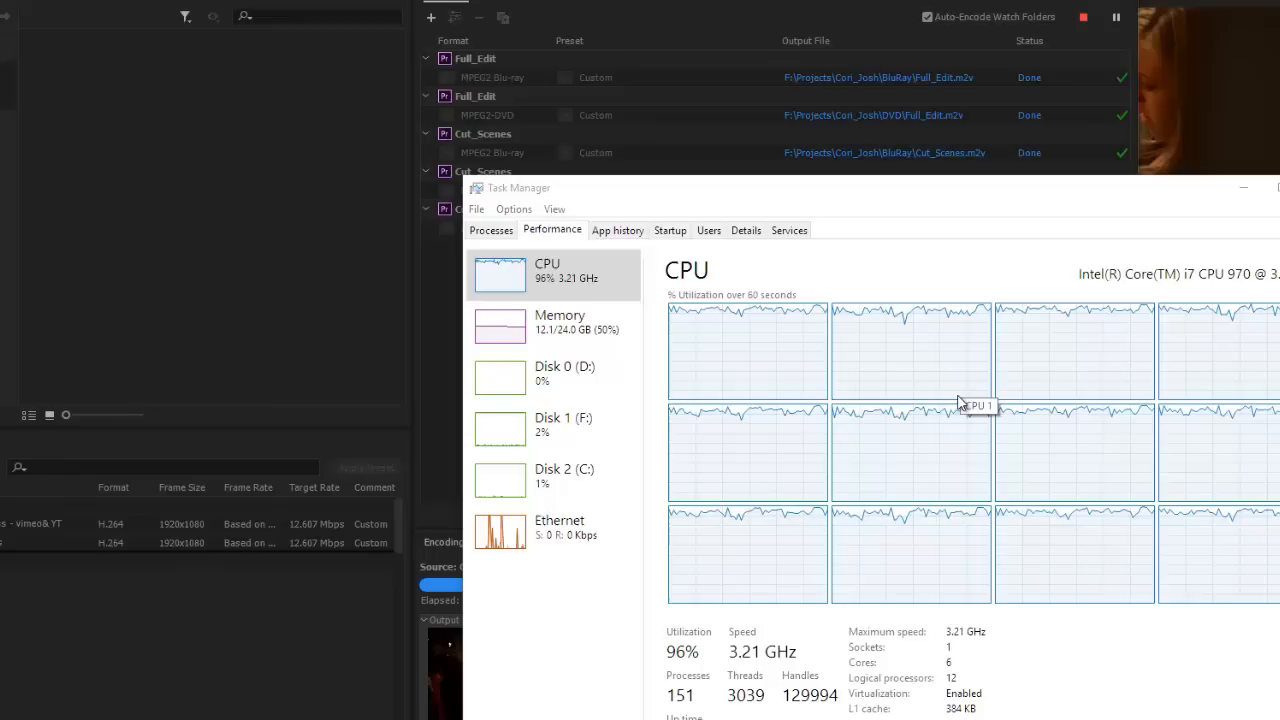
{"action": "mouse_move", "coordinate": [960, 402]}
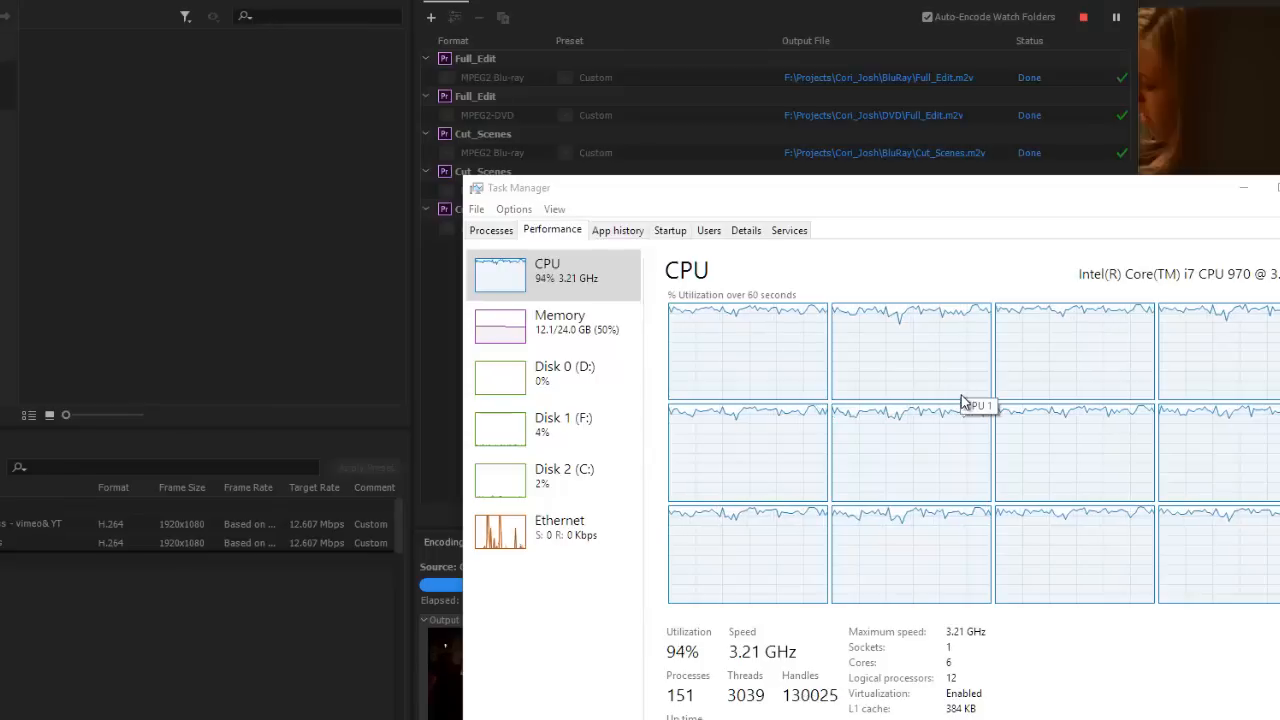
{"action": "mouse_move", "coordinate": [856, 442]}
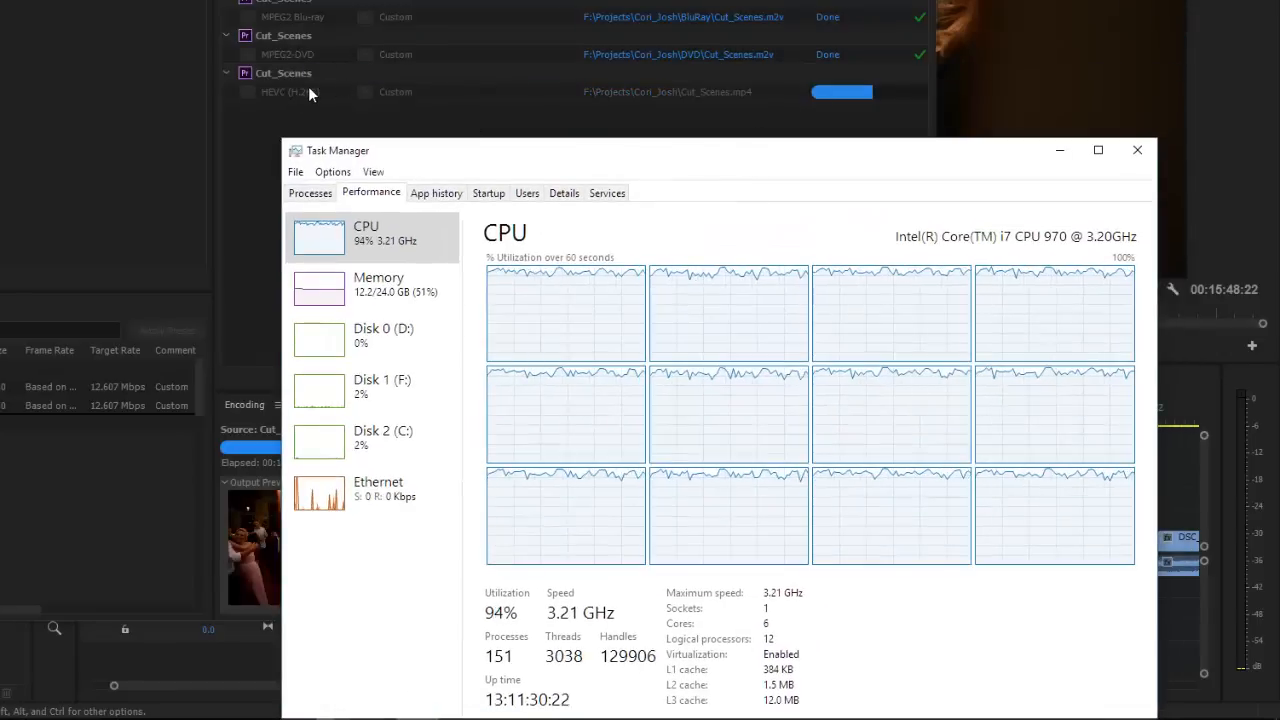
{"action": "mouse_move", "coordinate": [308, 108]}
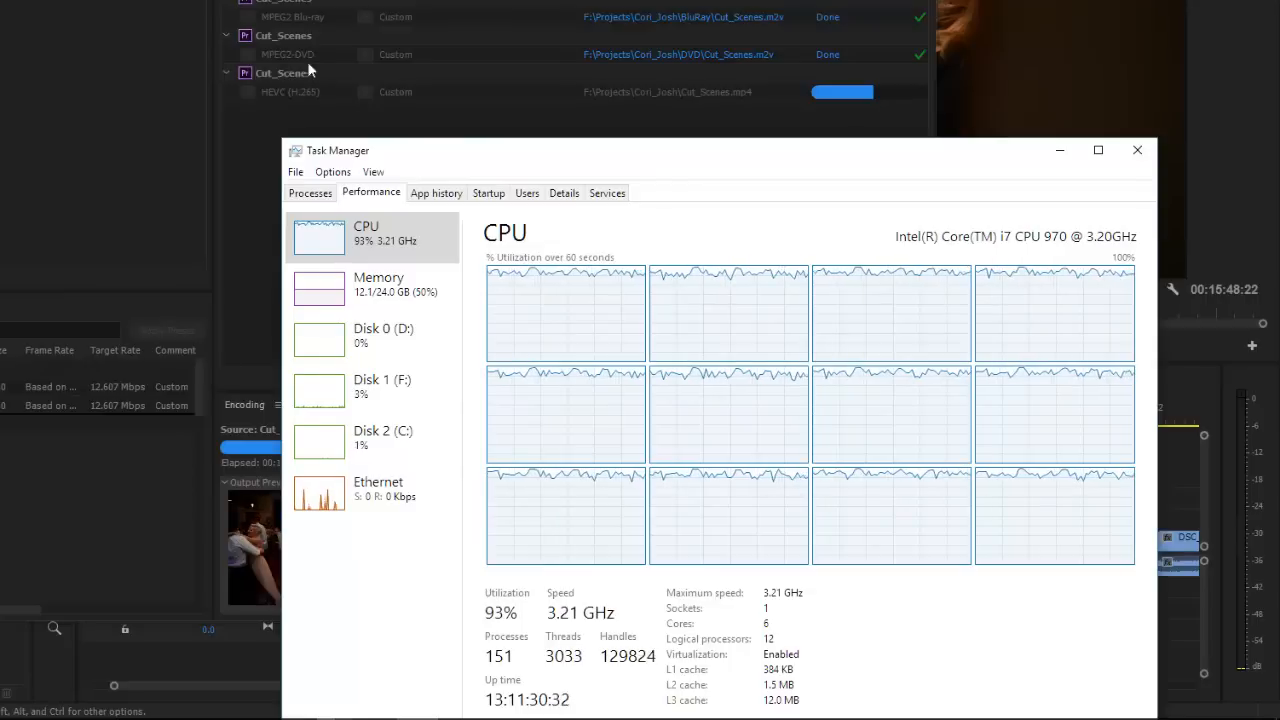
{"action": "mouse_move", "coordinate": [290, 44]}
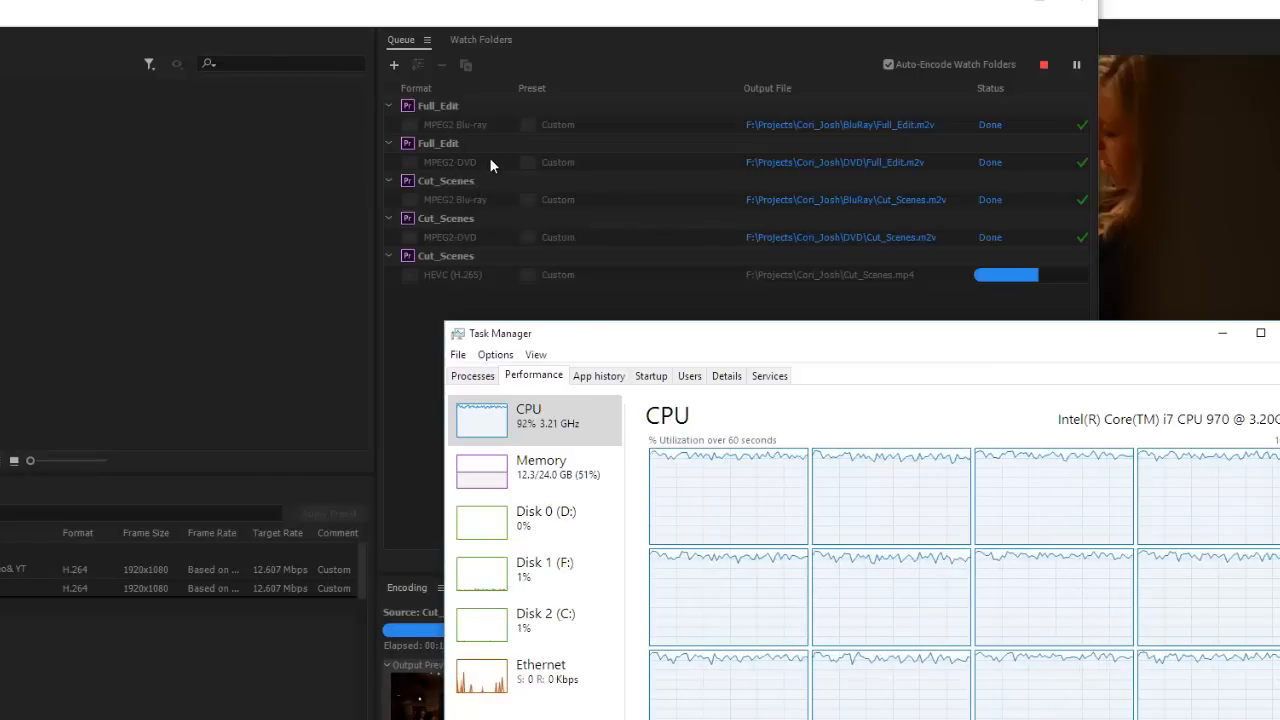
{"action": "mouse_move", "coordinate": [500, 172]}
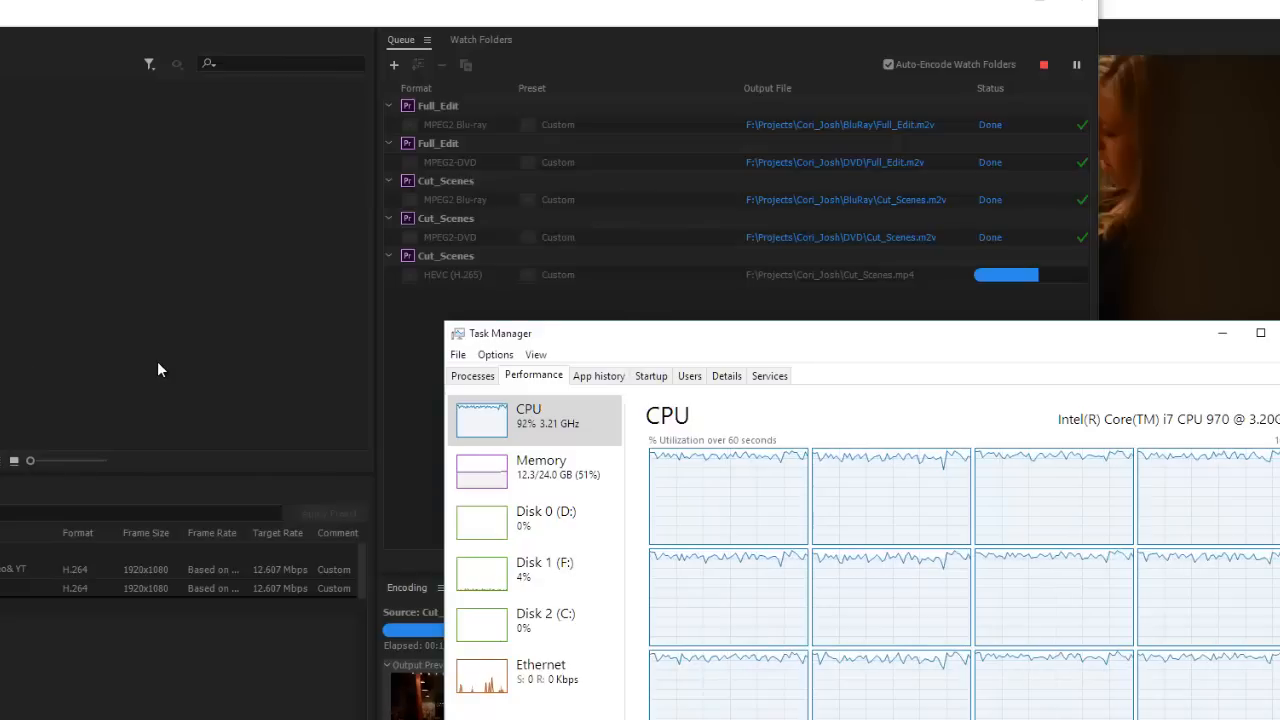
{"action": "mouse_move", "coordinate": [712, 372]}
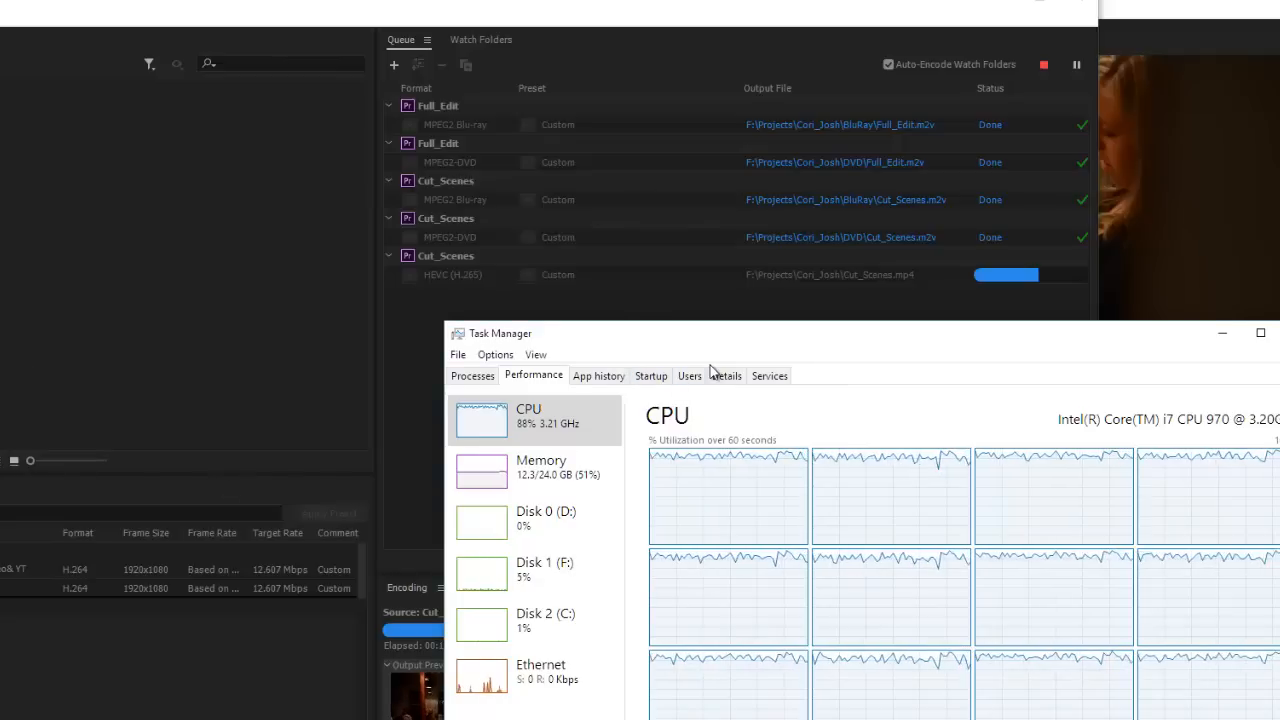